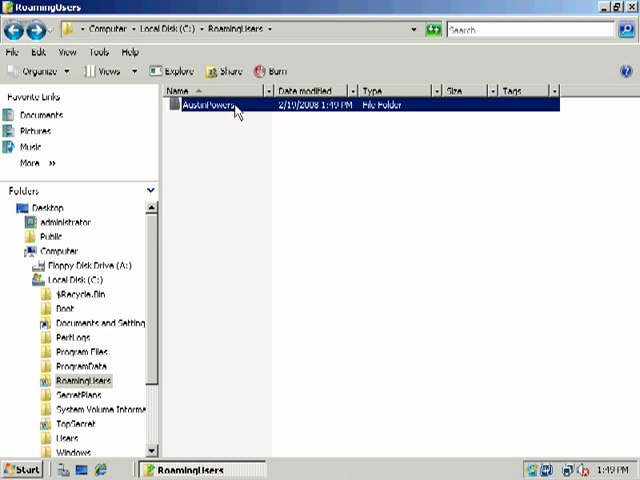
# Open the AustinPowers folder inside C:\RoamingUsers and bring up its Properties.
pyautogui.doubleClick(208, 104)
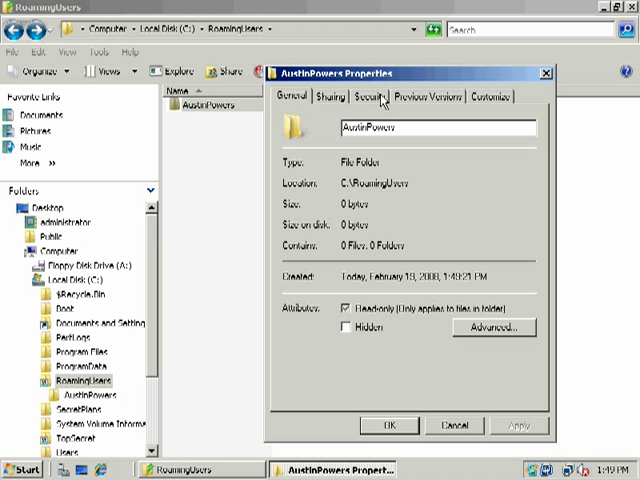
pyautogui.moveTo(342, 100)
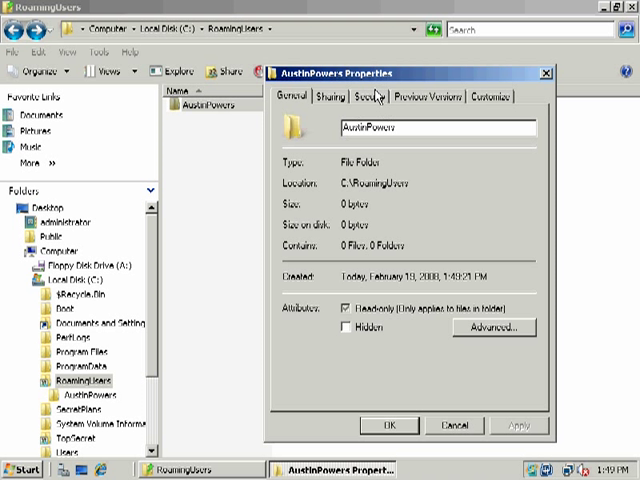
# Show the AustinPowers folder's Security settings and make its permission list editable.
pyautogui.click(356, 96)
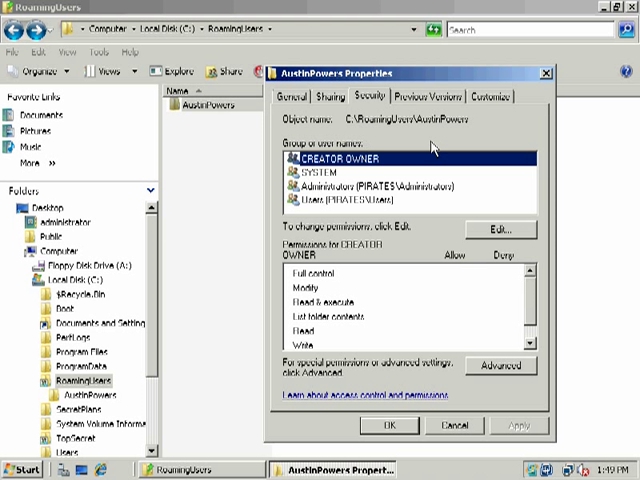
pyautogui.moveTo(418, 210)
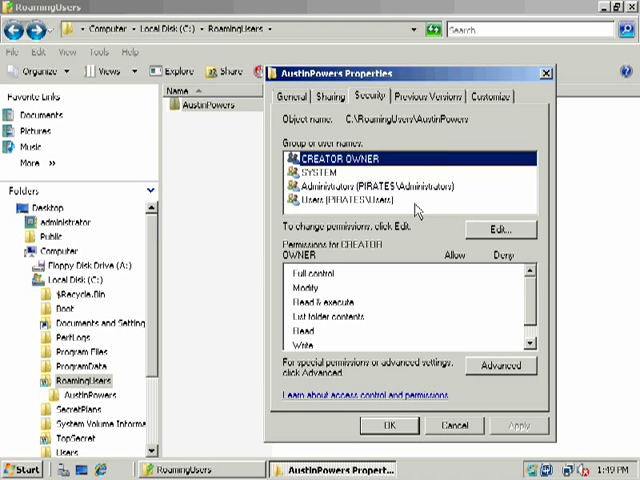
pyautogui.moveTo(464, 208)
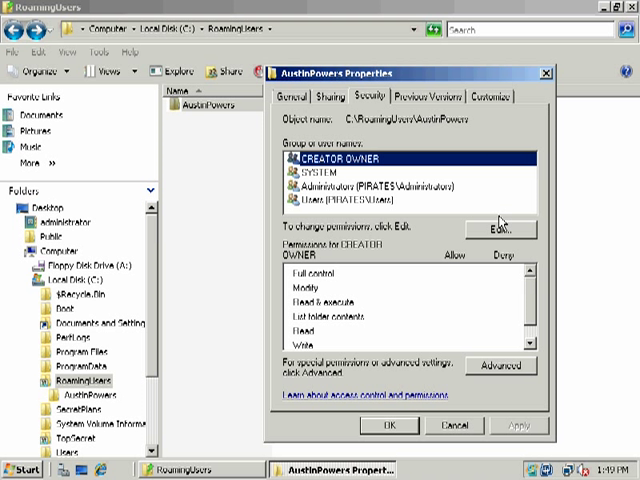
pyautogui.moveTo(512, 236)
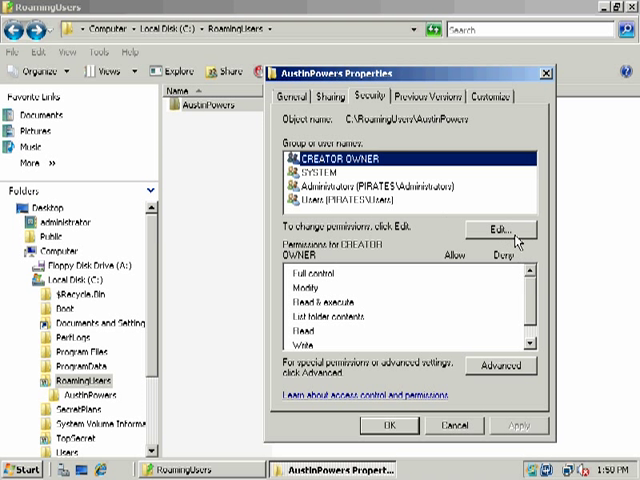
pyautogui.click(500, 232)
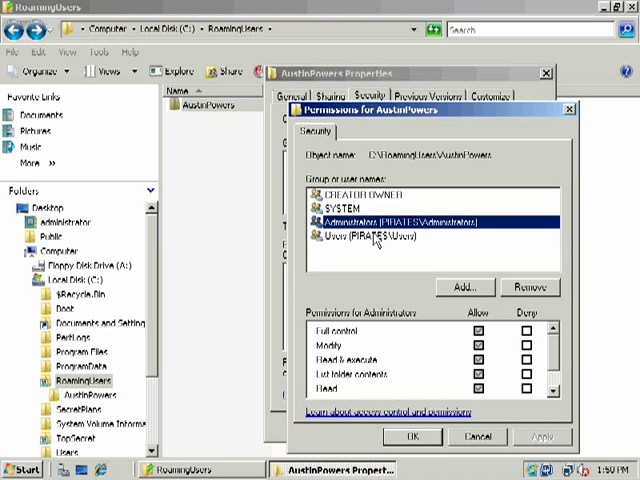
pyautogui.moveTo(528, 288)
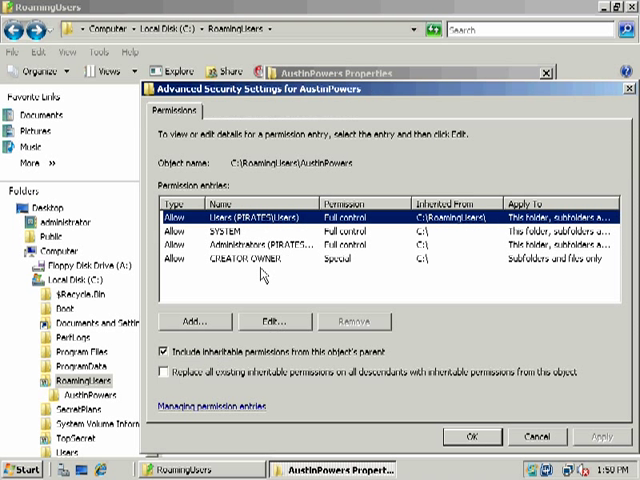
pyautogui.moveTo(176, 362)
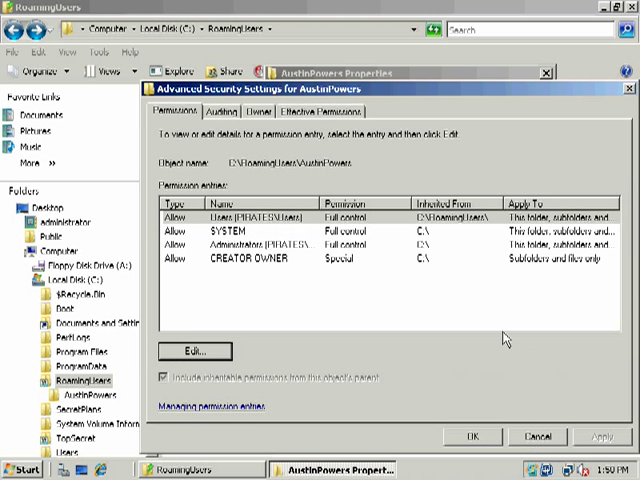
# Review the Users permission entry and cancel out of it without changes.
pyautogui.click(192, 352)
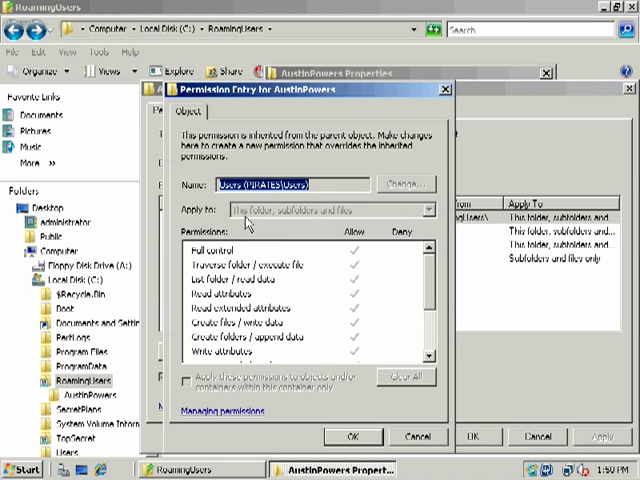
pyautogui.moveTo(360, 250)
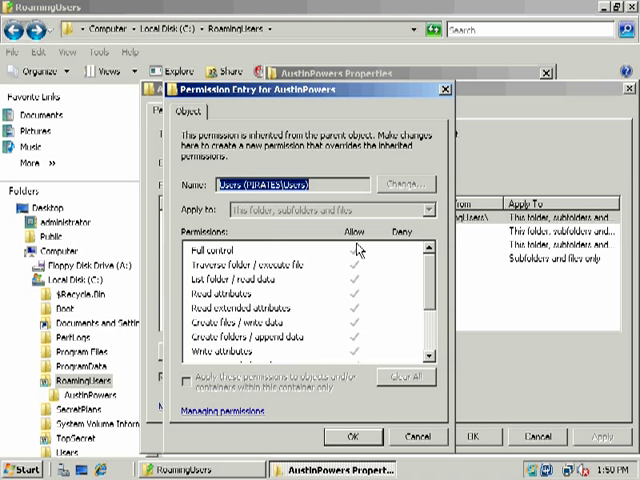
pyautogui.moveTo(360, 318)
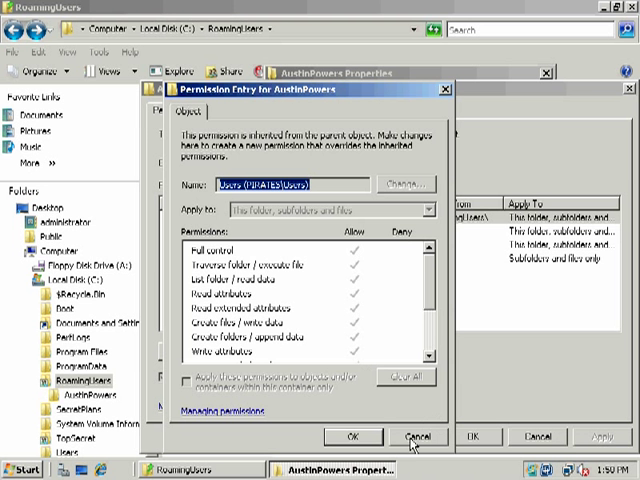
pyautogui.click(420, 436)
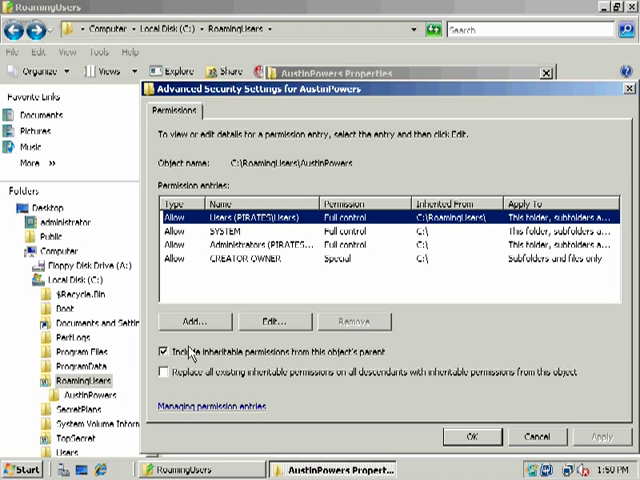
# Turn off inherited permissions on AustinPowers, copying the CREATOR OWNER, SYSTEM, Administrators and Users entries.
pyautogui.click(164, 352)
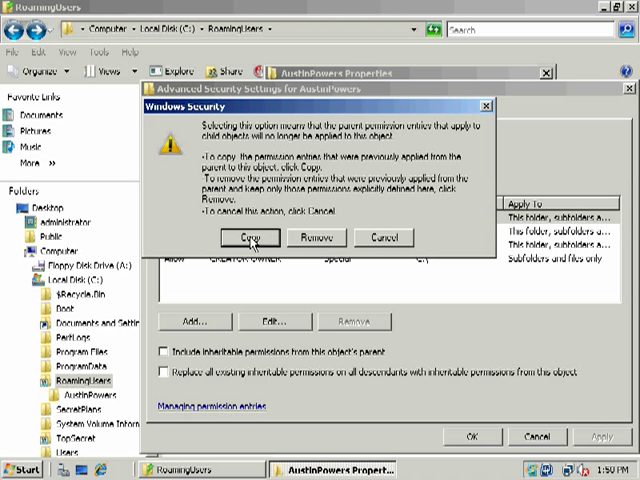
pyautogui.moveTo(316, 236)
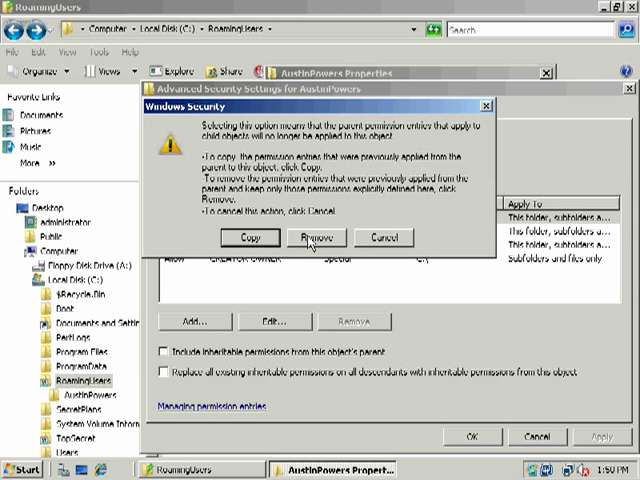
pyautogui.moveTo(388, 244)
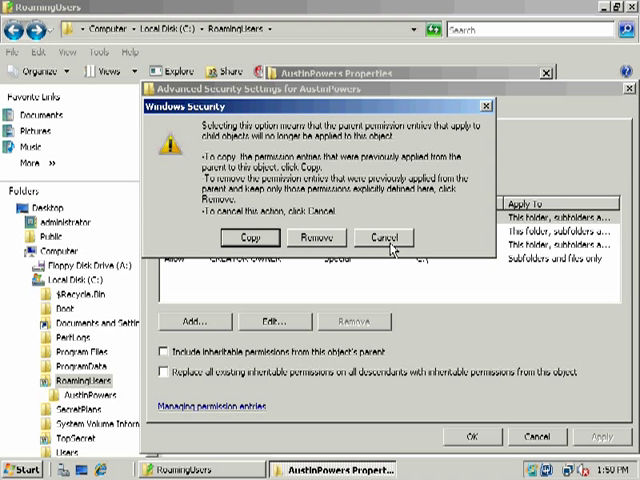
pyautogui.moveTo(258, 236)
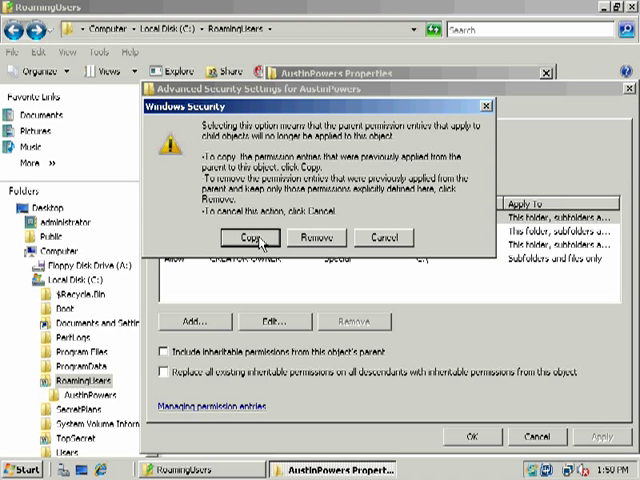
pyautogui.click(258, 236)
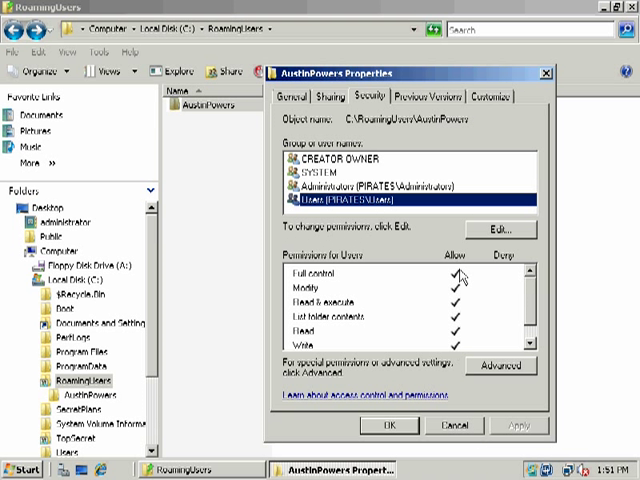
# Review Users and Administrators rights, then add the AustinPowers account to the folder's permission list.
pyautogui.click(500, 230)
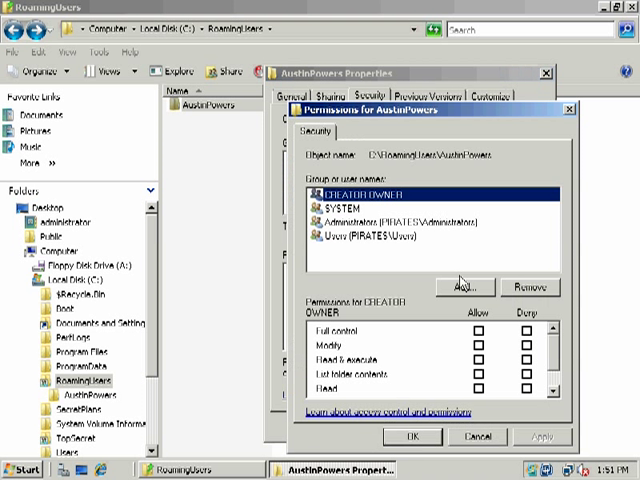
pyautogui.click(376, 238)
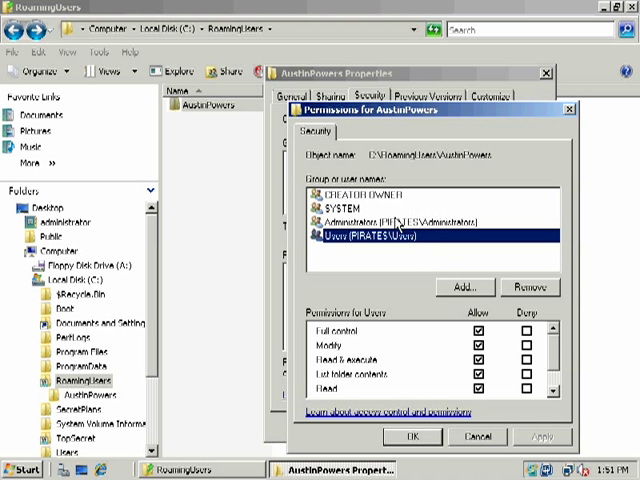
pyautogui.click(400, 224)
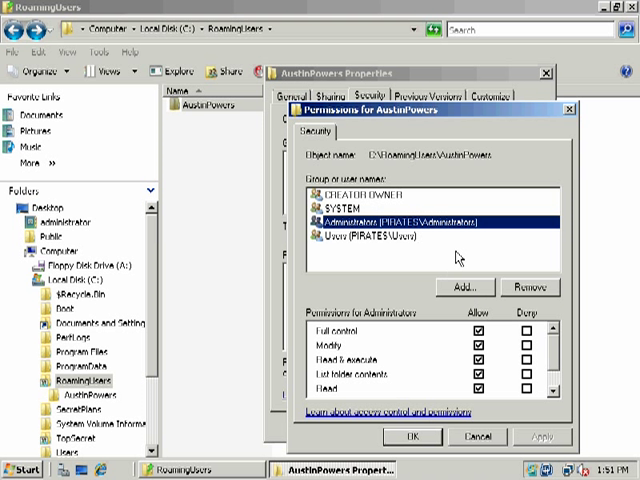
pyautogui.click(462, 288)
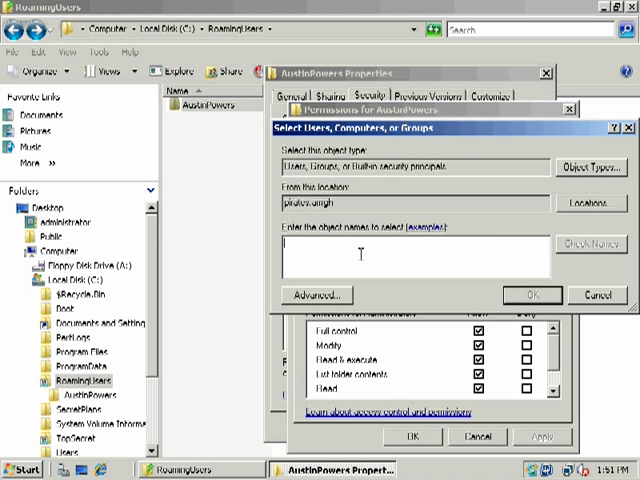
pyautogui.write('AustinPo')
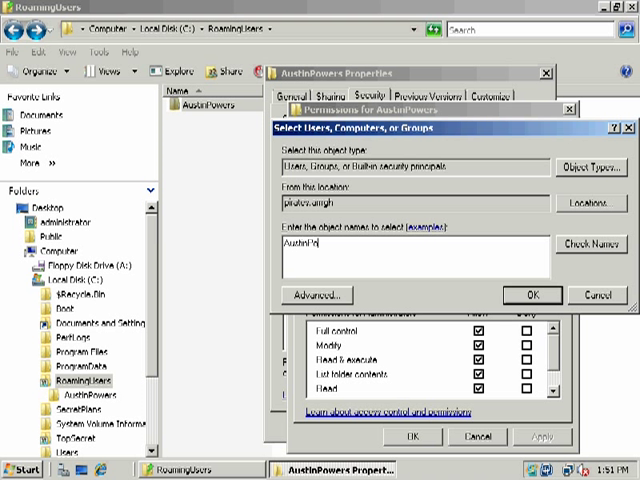
pyautogui.click(532, 294)
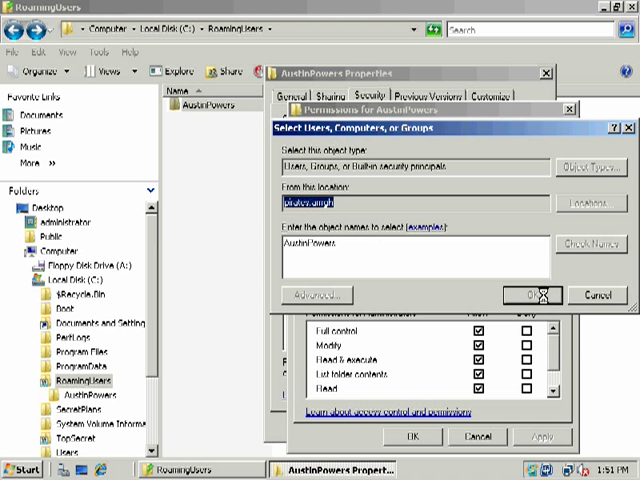
pyautogui.click(516, 294)
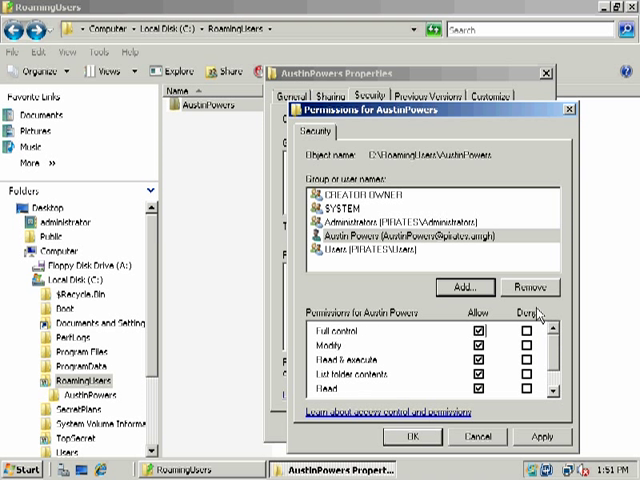
pyautogui.moveTo(458, 270)
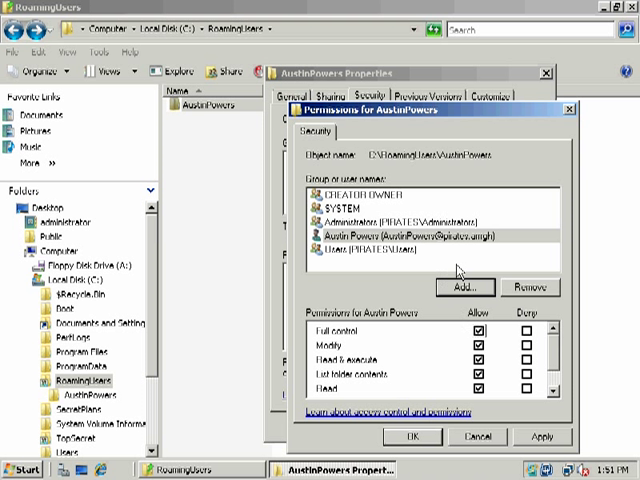
pyautogui.moveTo(492, 288)
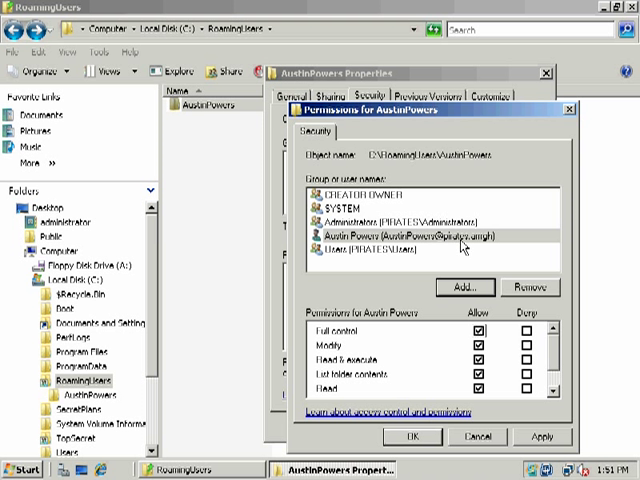
# Check the Users group's rights once more and confirm the AustinPowers folder permissions.
pyautogui.click(360, 246)
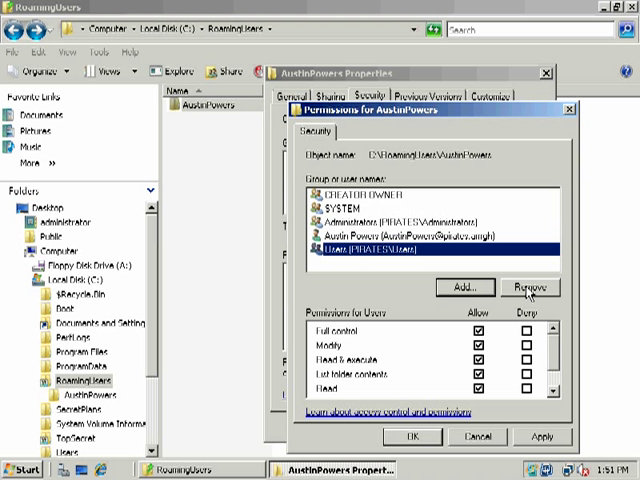
pyautogui.click(528, 288)
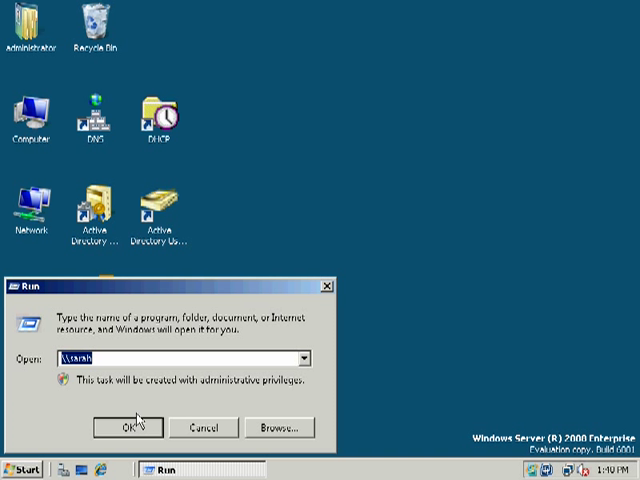
# Launch a new Windows Explorer window from the Run dialog.
pyautogui.click(128, 428)
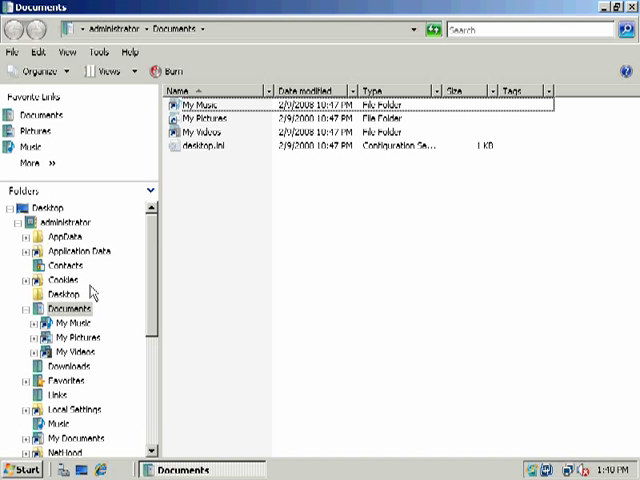
pyautogui.moveTo(24, 250)
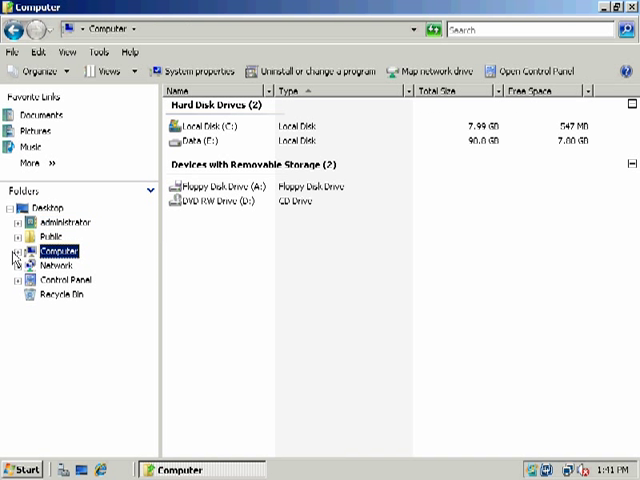
# Create a new folder named RoamingUsers at the root of Local Disk (C:).
pyautogui.doubleClick(200, 126)
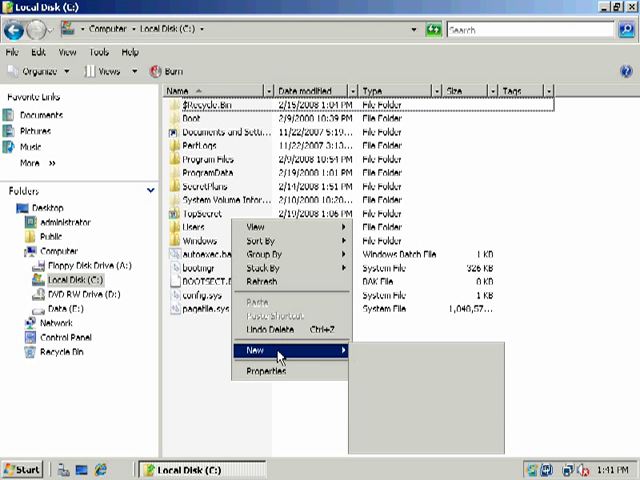
pyautogui.click(244, 348)
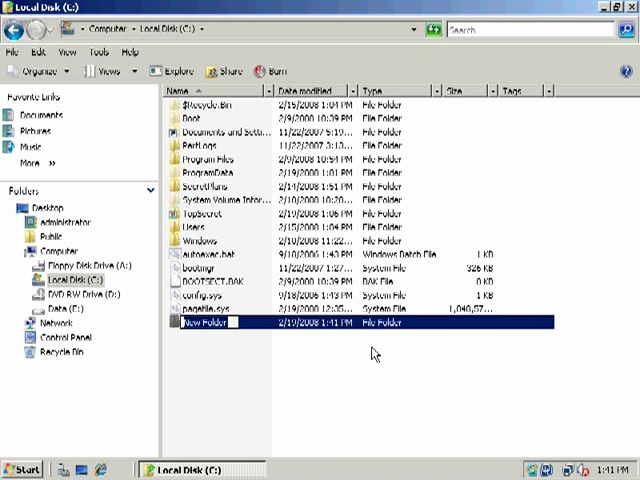
pyautogui.write('RoamingUsers')
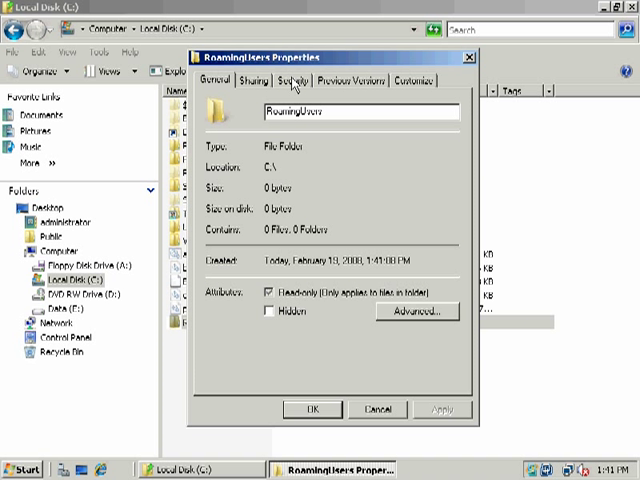
# Grant the Users group Full control of RoamingUsers in its Security permissions and review the result.
pyautogui.click(288, 80)
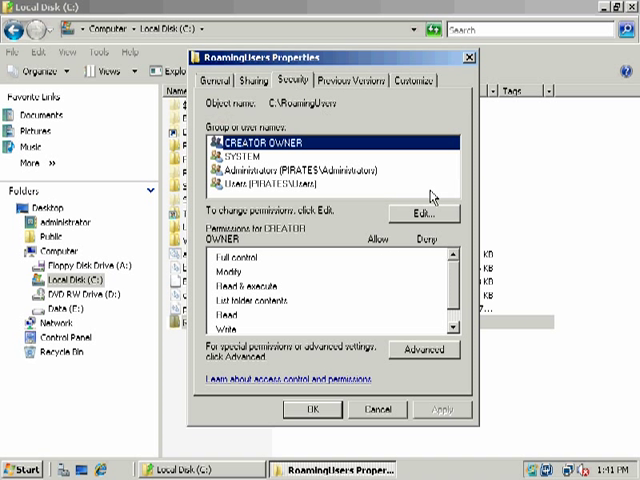
pyautogui.moveTo(318, 190)
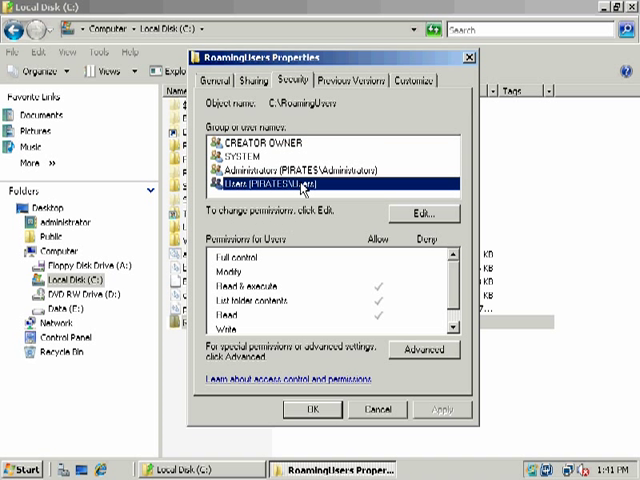
pyautogui.moveTo(402, 212)
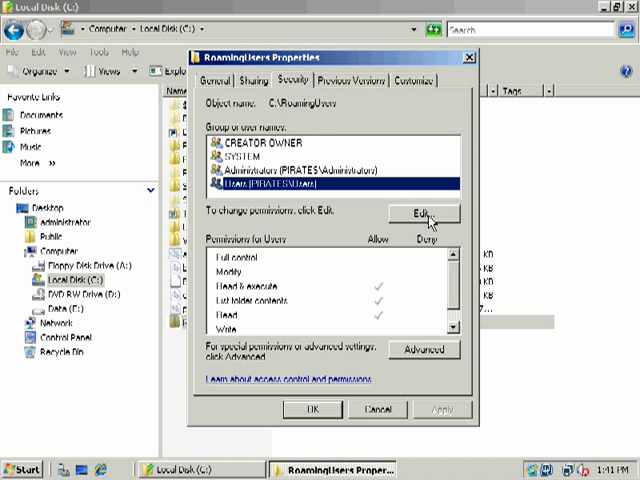
pyautogui.click(414, 214)
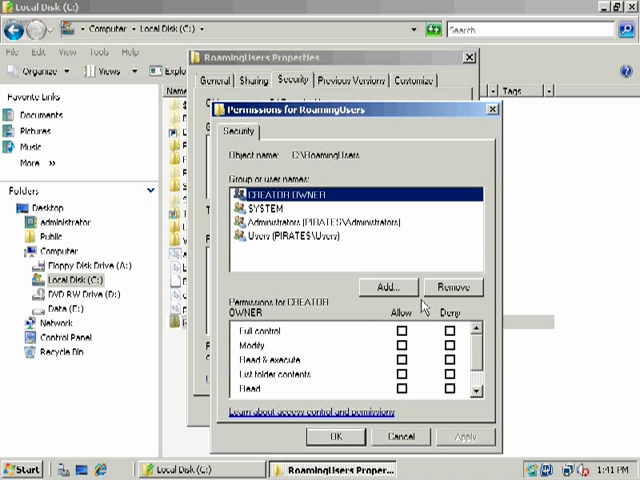
pyautogui.click(300, 236)
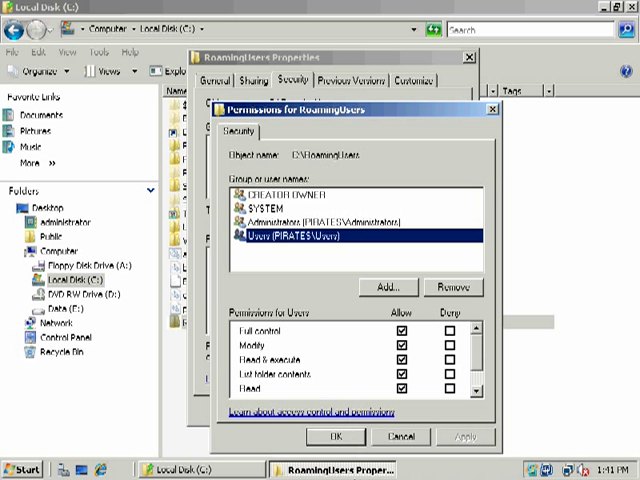
pyautogui.click(336, 436)
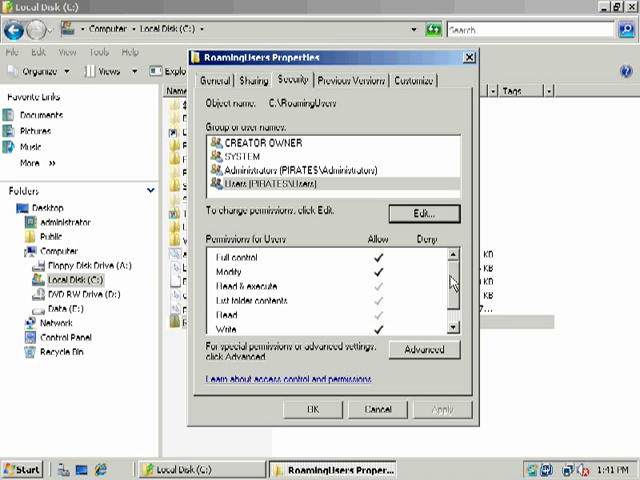
pyautogui.scroll(-3)
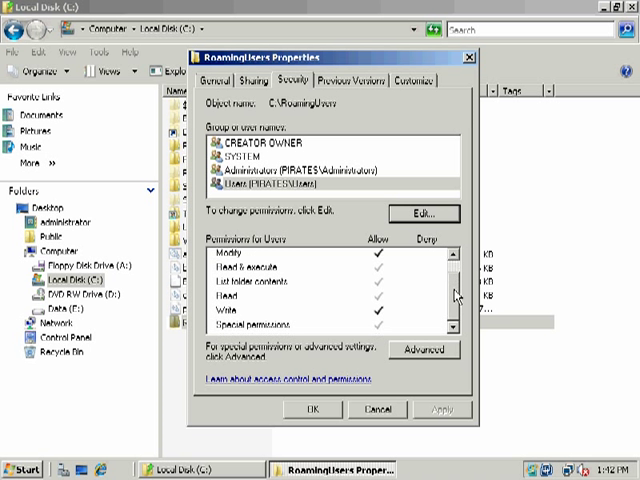
pyautogui.scroll(3)
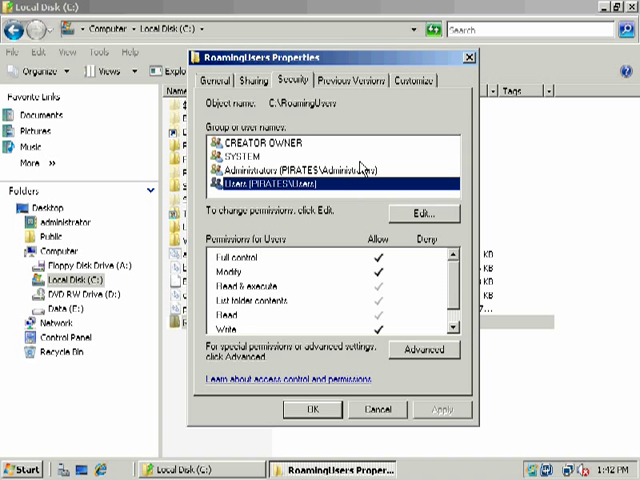
pyautogui.moveTo(370, 190)
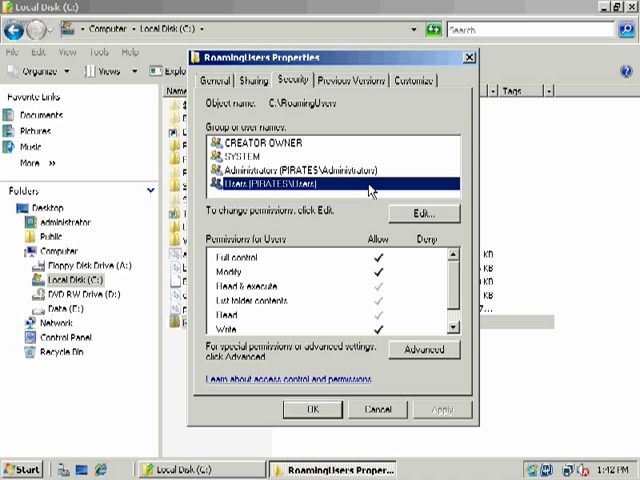
pyautogui.moveTo(424, 290)
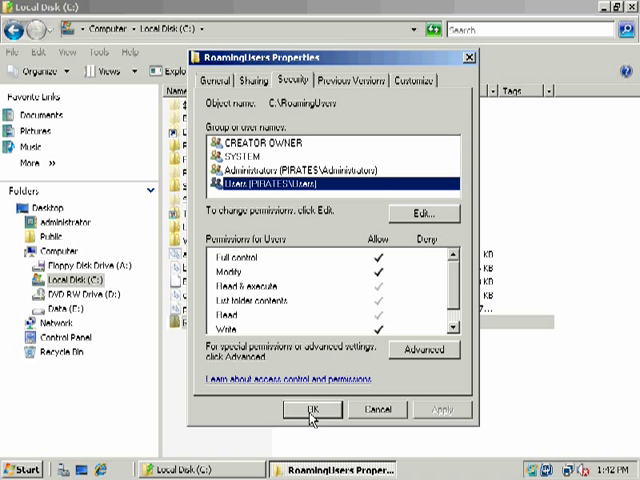
# Enable Advanced Sharing on RoamingUsers and bring up the share's permission list.
pyautogui.click(264, 80)
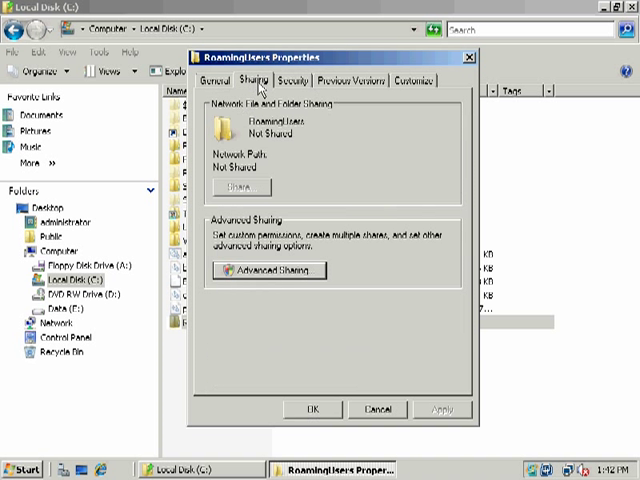
pyautogui.click(264, 270)
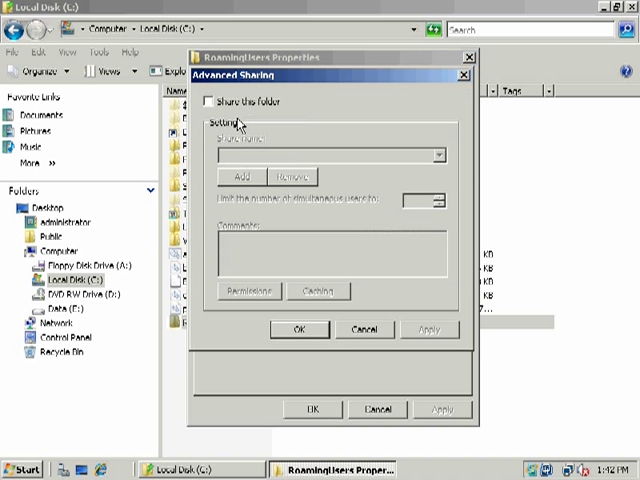
pyautogui.click(214, 100)
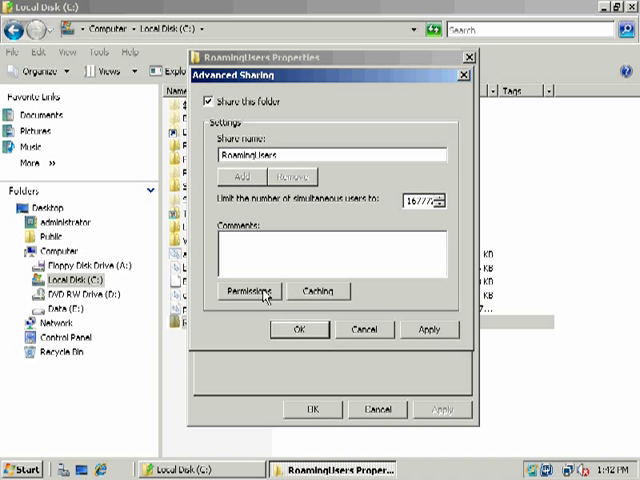
pyautogui.click(256, 290)
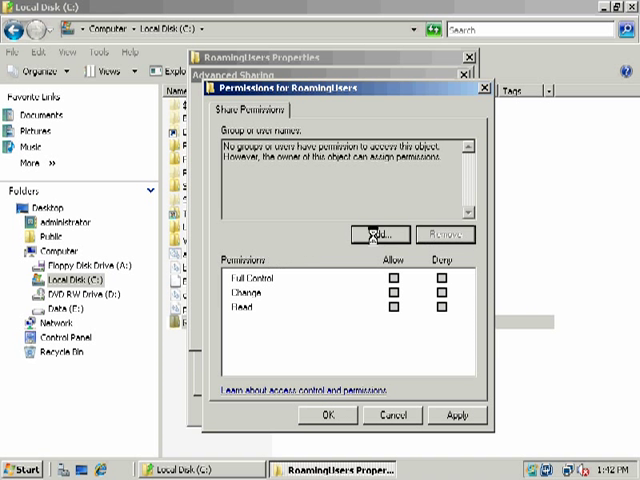
# Add Domain Users to the share permissions with Full Control allowed.
pyautogui.click(370, 234)
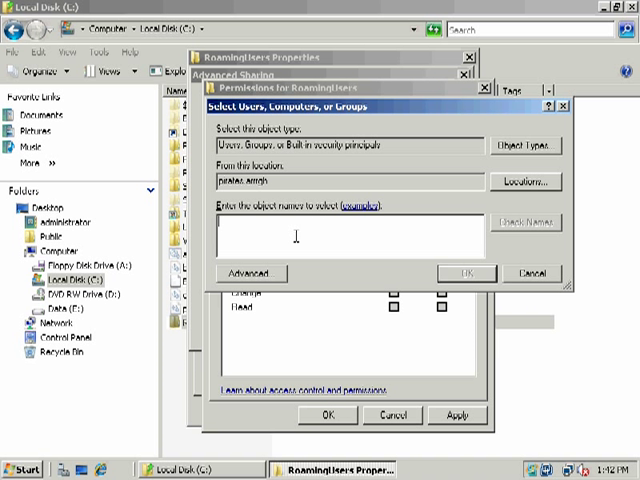
pyautogui.write('Domain users')
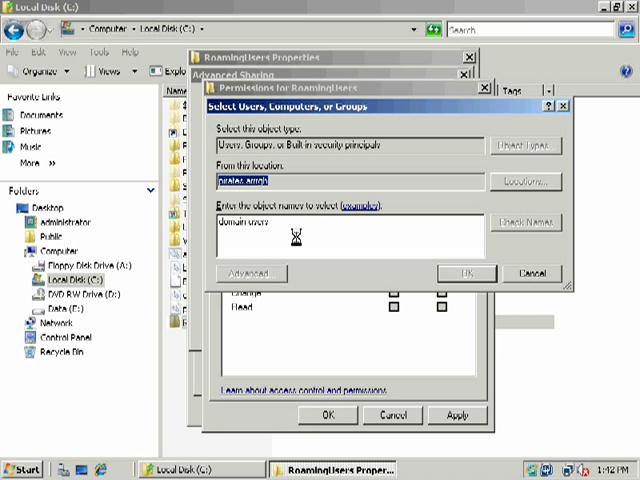
pyautogui.click(464, 272)
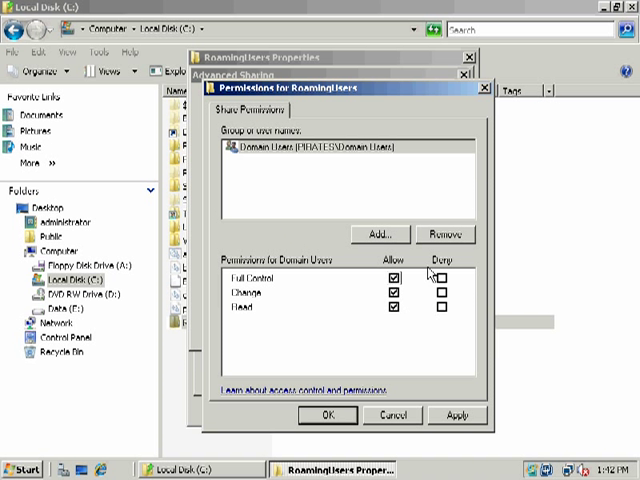
pyautogui.click(326, 416)
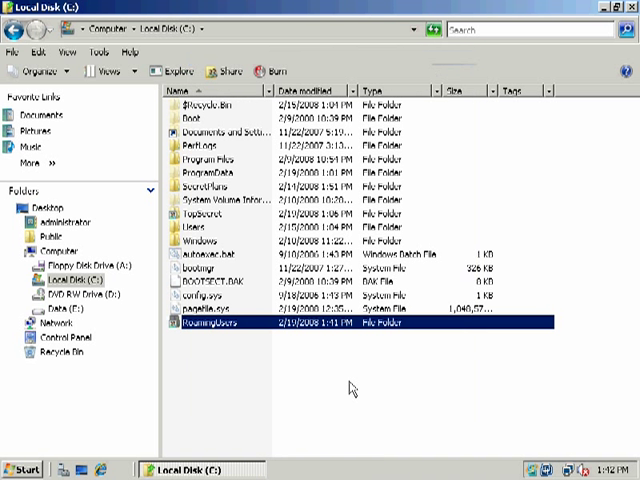
# Browse \\Sarah's shares and confirm the RoamingUsers share opens from the server.
pyautogui.doubleClick(220, 322)
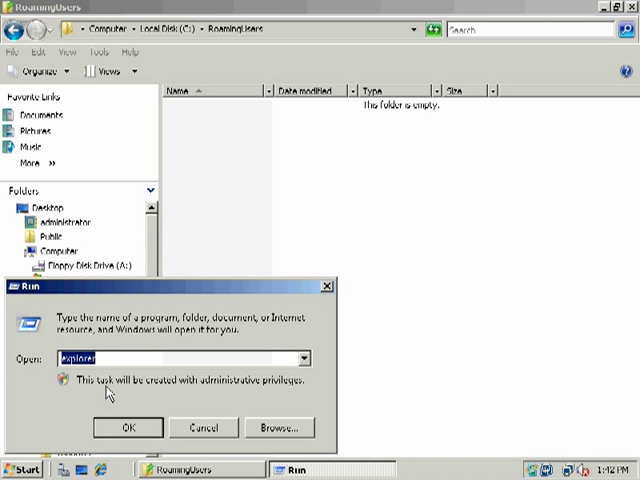
pyautogui.write('\\\\Sarah')
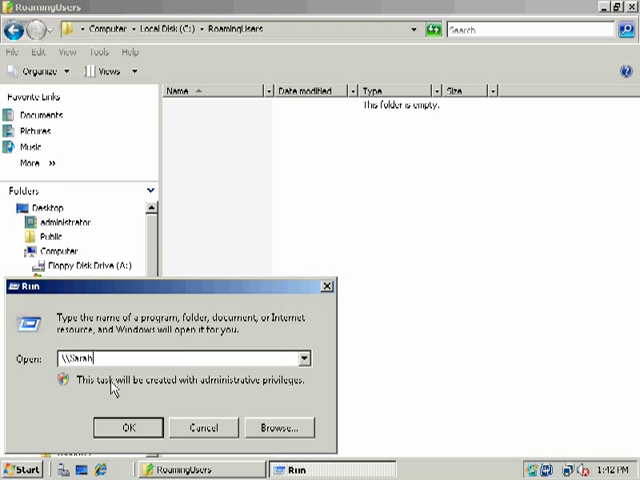
pyautogui.click(128, 428)
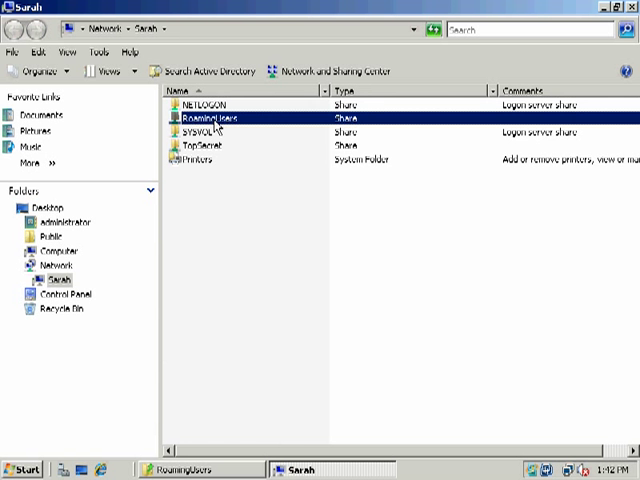
pyautogui.doubleClick(210, 116)
pyautogui.write('\\\\')
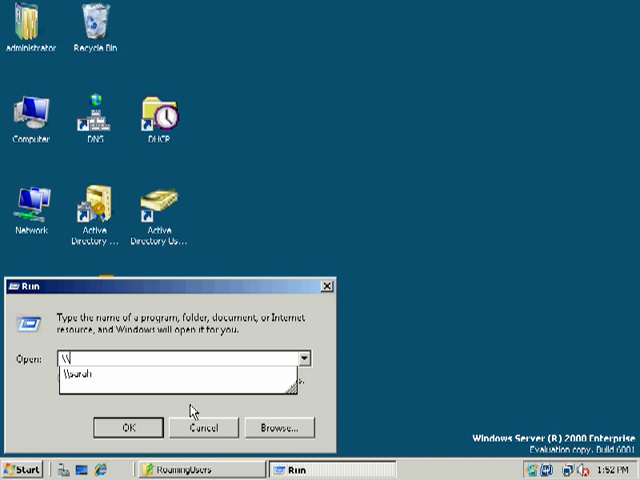
pyautogui.click(128, 428)
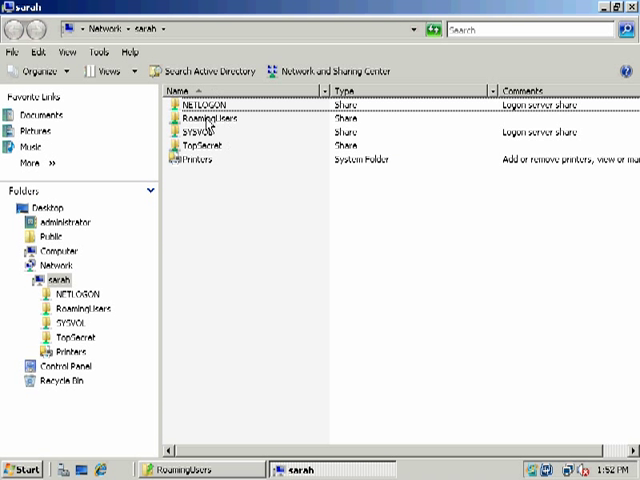
pyautogui.doubleClick(196, 118)
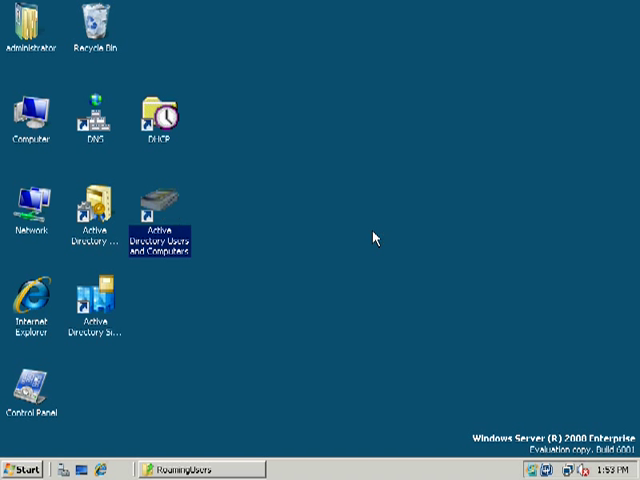
pyautogui.moveTo(372, 232)
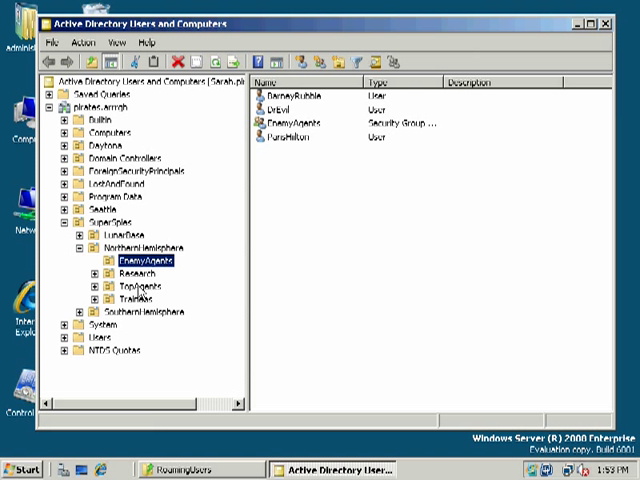
# Expand the TopAgents OU and select the Austin Powers account.
pyautogui.click(140, 284)
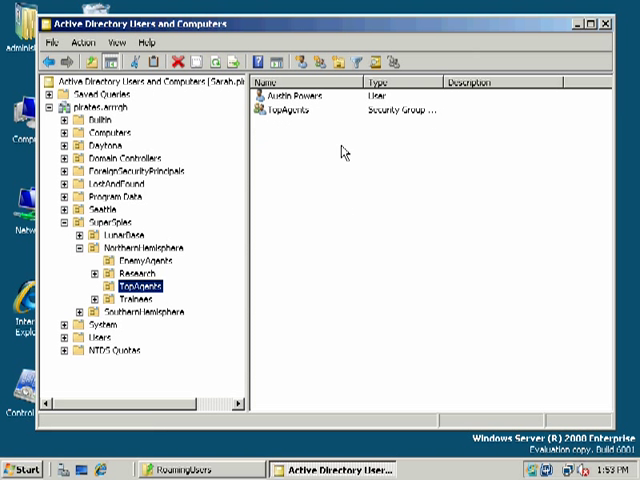
pyautogui.click(300, 92)
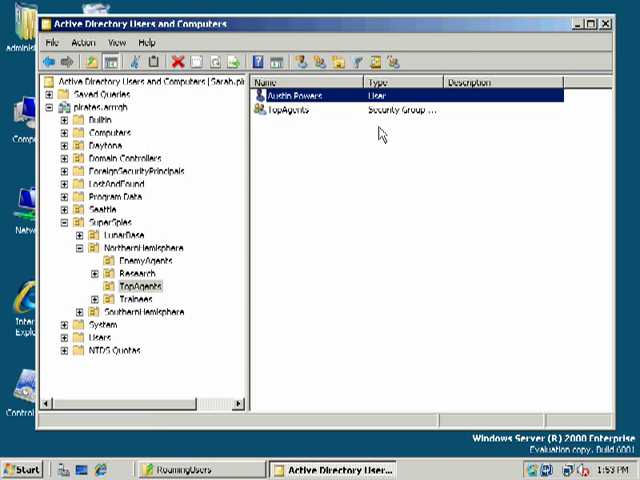
# Set Austin Powers' Profile tab: roaming profile path and a connected network home folder on RoamingUsers.
pyautogui.doubleClick(290, 88)
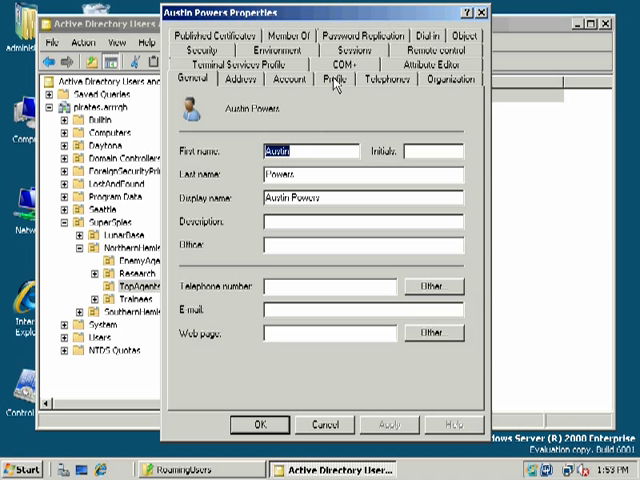
pyautogui.click(336, 80)
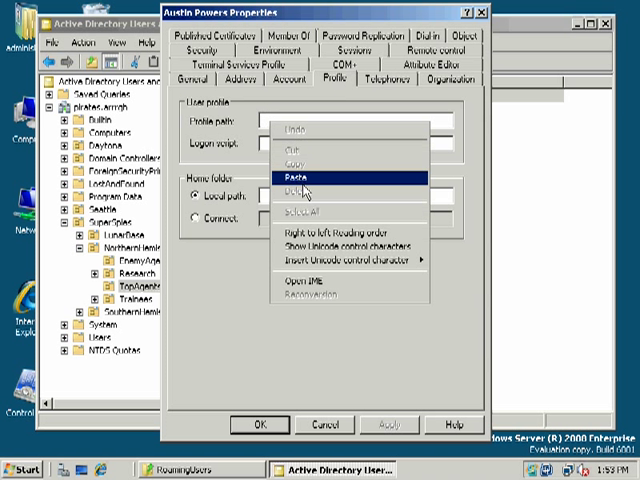
pyautogui.click(290, 176)
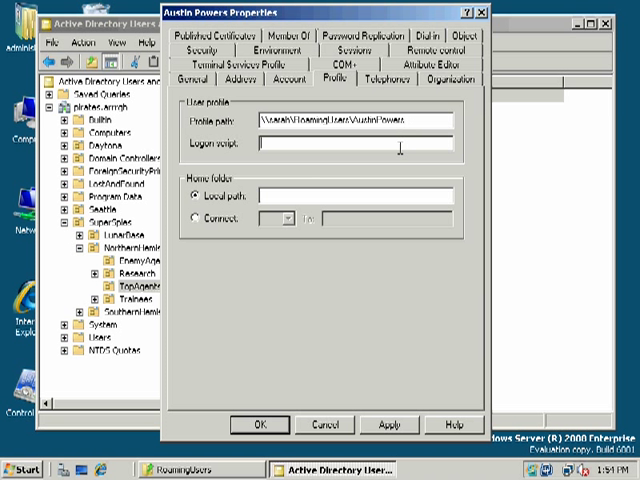
pyautogui.moveTo(416, 138)
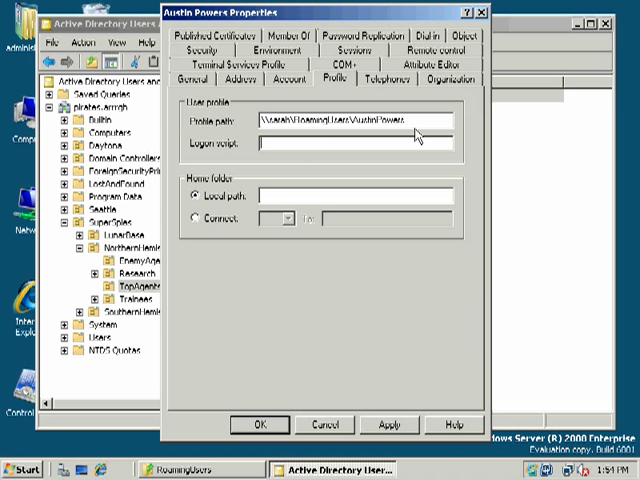
pyautogui.moveTo(212, 228)
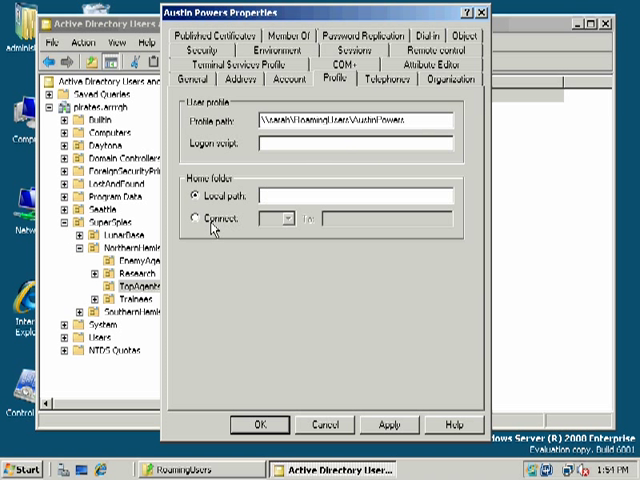
pyautogui.click(196, 216)
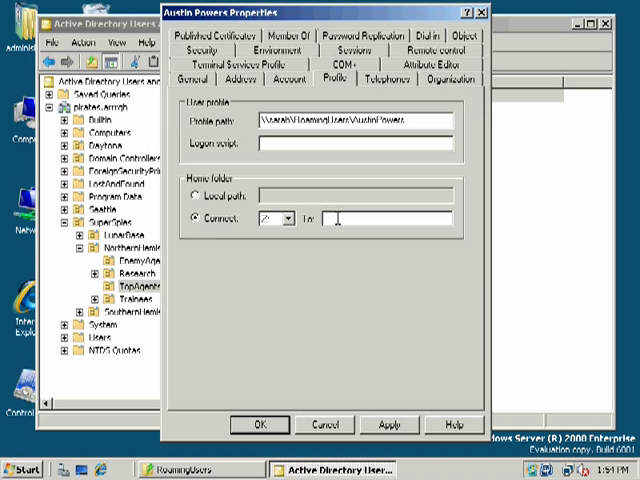
pyautogui.rightClick(340, 218)
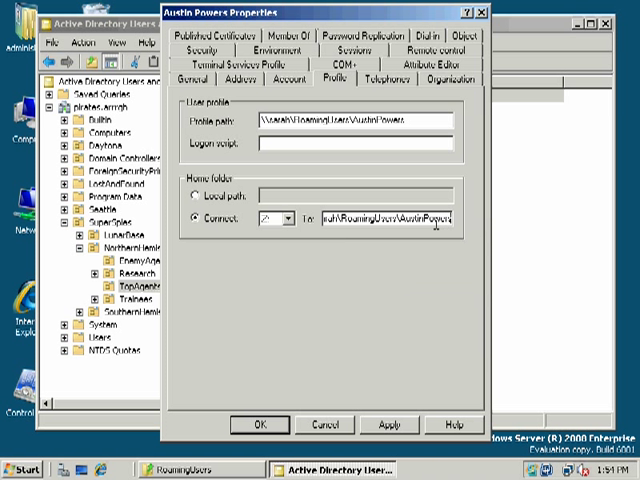
pyautogui.moveTo(456, 144)
pyautogui.write('\\home')
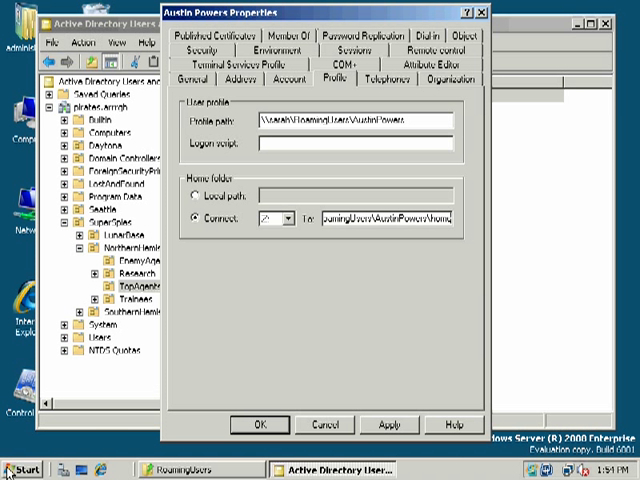
# Run explorer, browse Computer and open a local drive before logging off.
pyautogui.press('win+r')
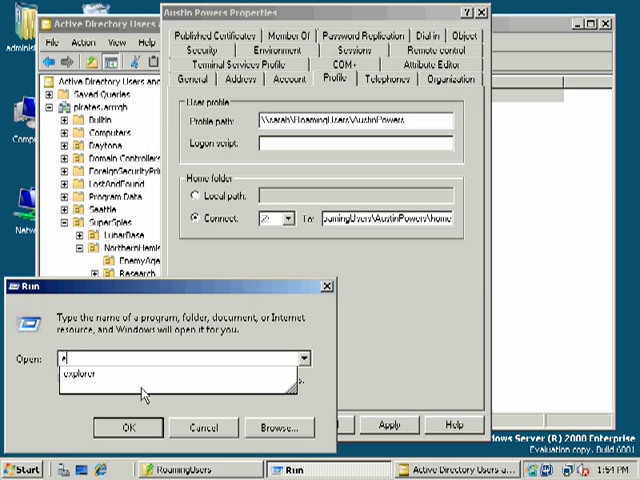
pyautogui.click(128, 428)
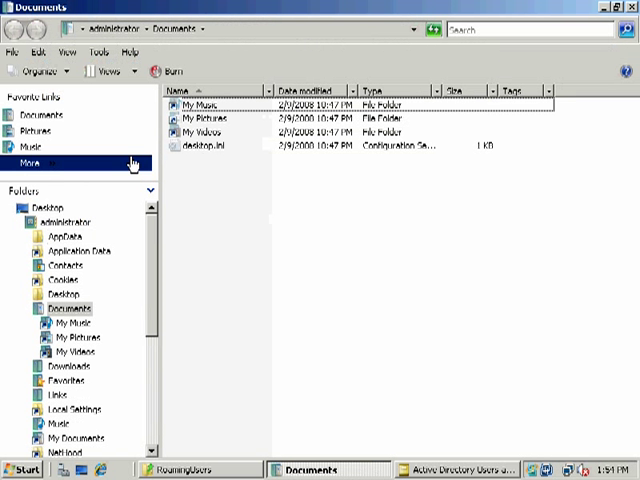
pyautogui.click(24, 222)
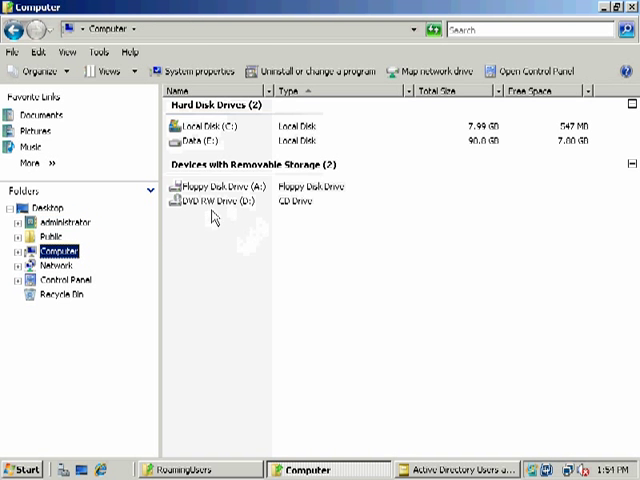
pyautogui.doubleClick(200, 124)
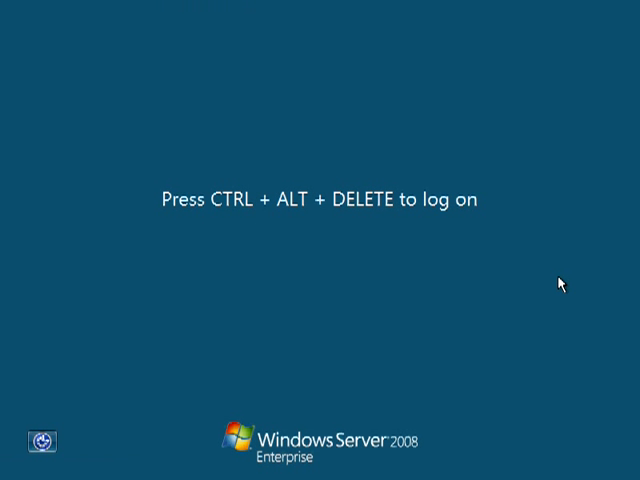
# Log on to the PIRATES domain as Austin Powers from the Server 2008 logon screen.
pyautogui.press('ctrl+alt+delete')
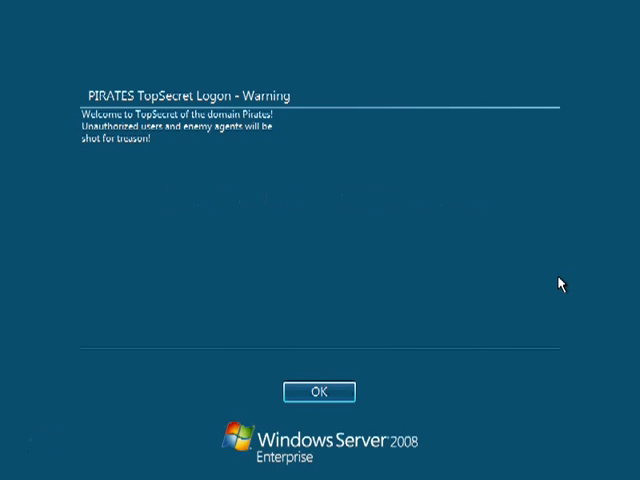
pyautogui.click(316, 392)
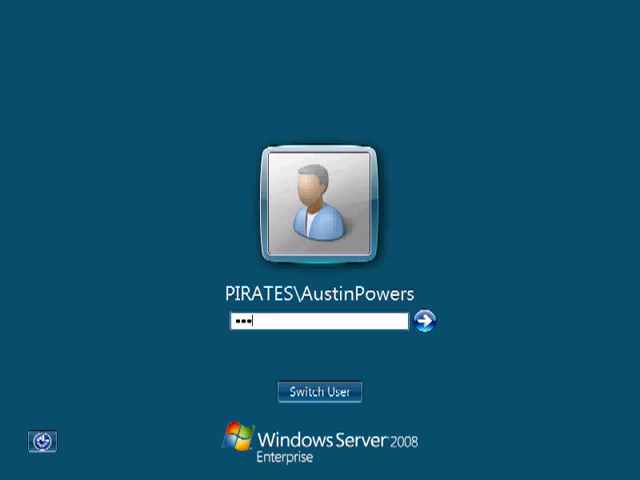
pyautogui.click(424, 320)
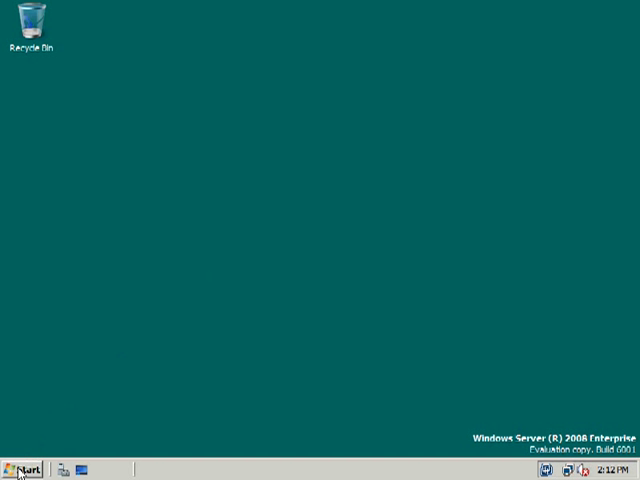
# Set the desktop background to solid black in Personalization.
pyautogui.click(20, 470)
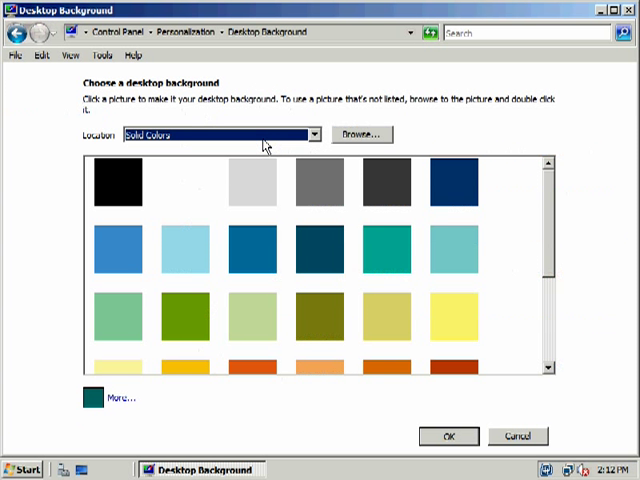
pyautogui.click(118, 184)
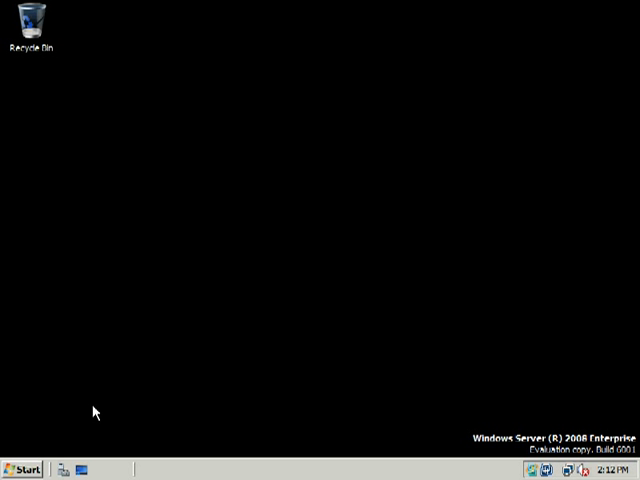
# Reach Control Panel in classic view and bring up Taskbar and Start Menu properties.
pyautogui.click(20, 468)
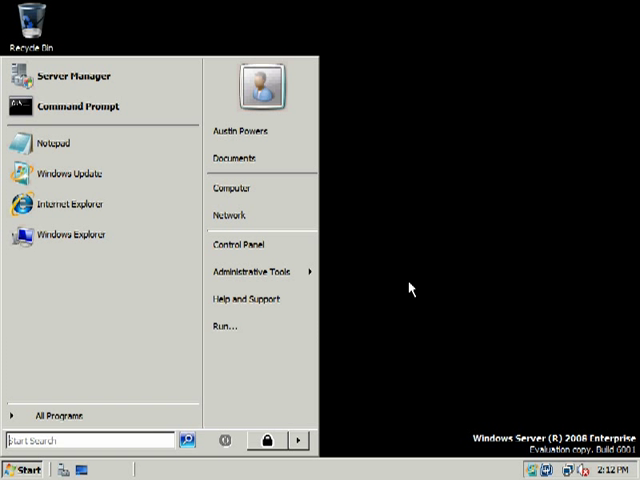
pyautogui.click(300, 440)
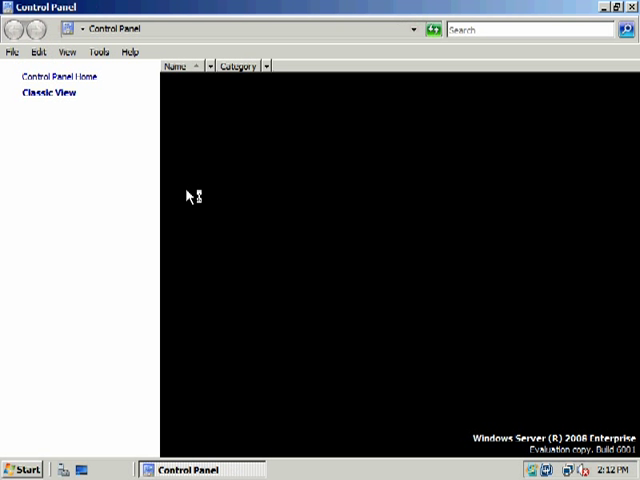
pyautogui.click(48, 92)
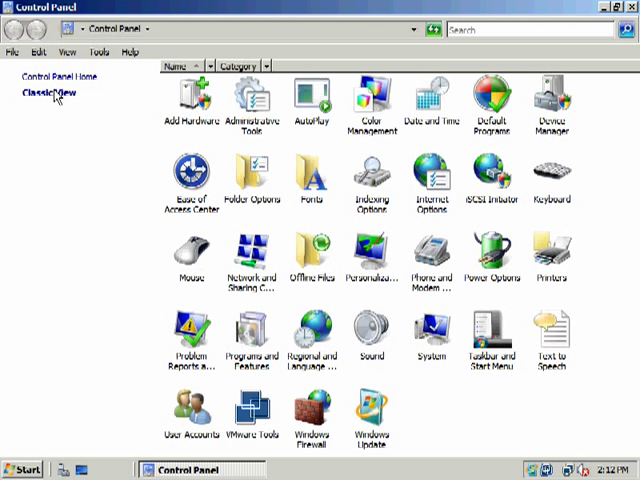
pyautogui.moveTo(512, 444)
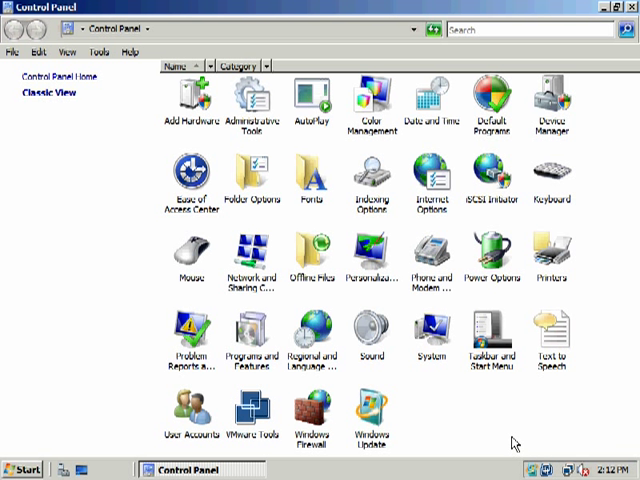
pyautogui.doubleClick(490, 336)
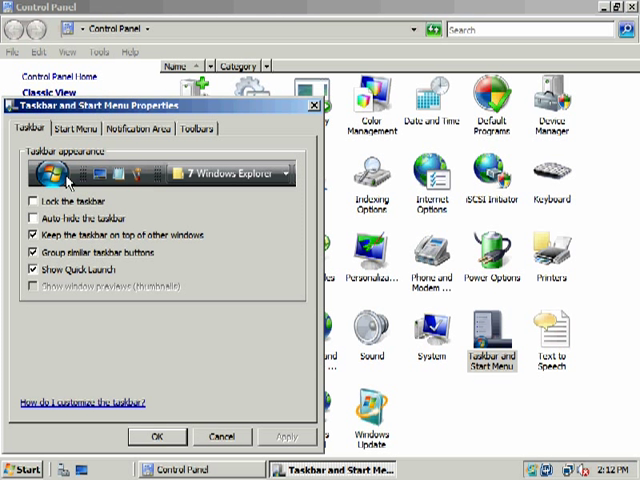
# Choose the Classic Start menu, review its Customize options and apply the change.
pyautogui.click(74, 128)
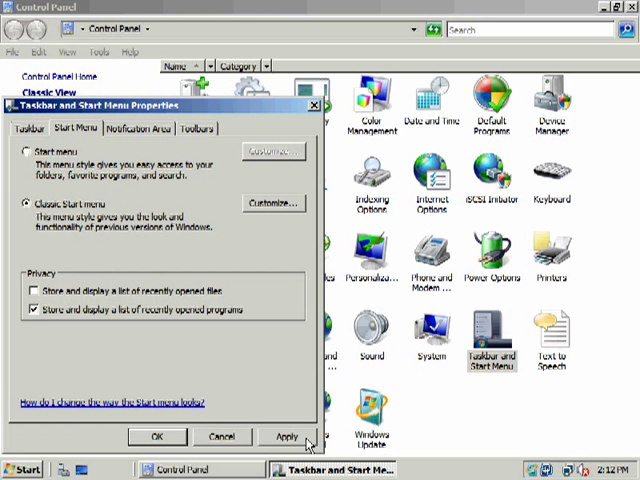
pyautogui.click(288, 436)
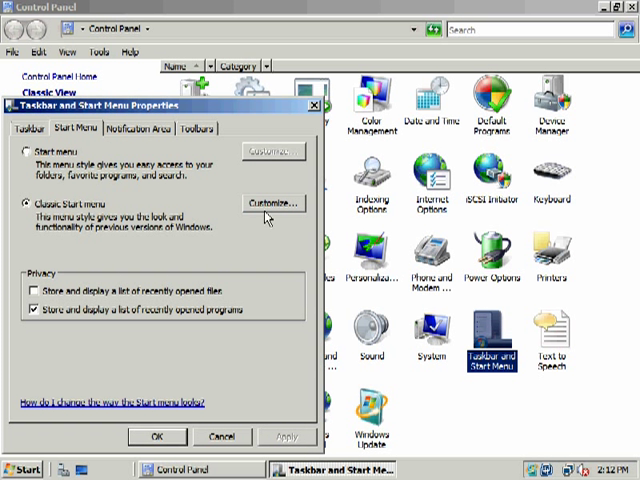
pyautogui.click(268, 204)
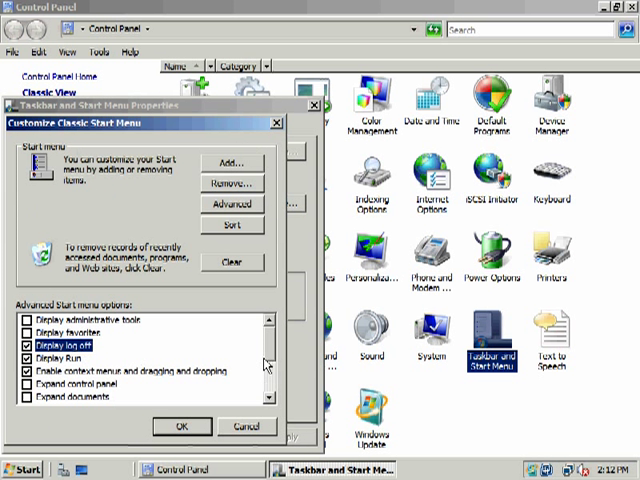
pyautogui.scroll(-3)
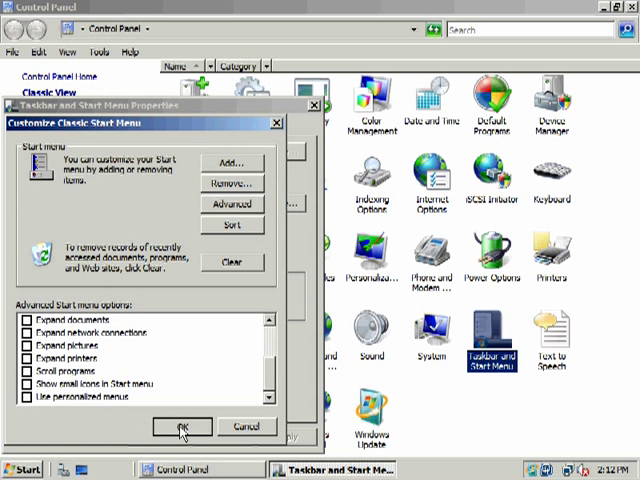
pyautogui.click(180, 428)
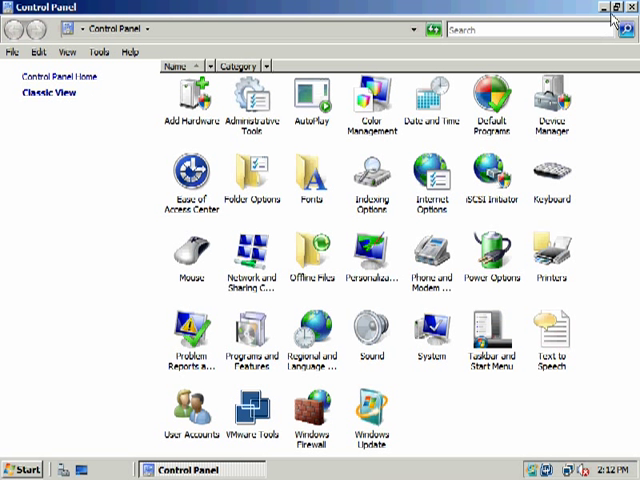
pyautogui.click(628, 8)
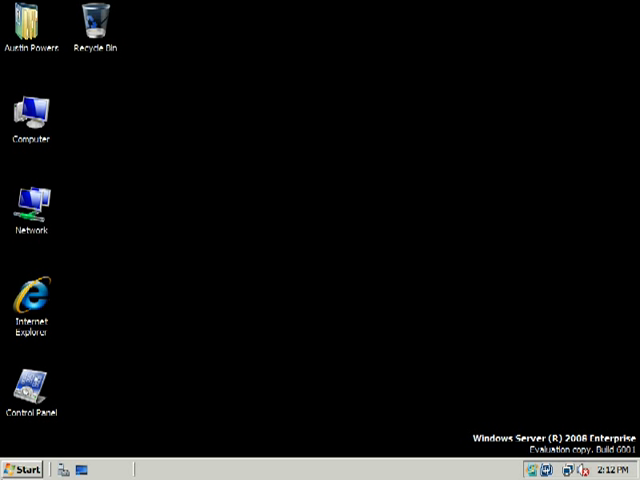
# Drag Computer, Network and Control Panel icons to the desktop's right edge.
pyautogui.click(20, 468)
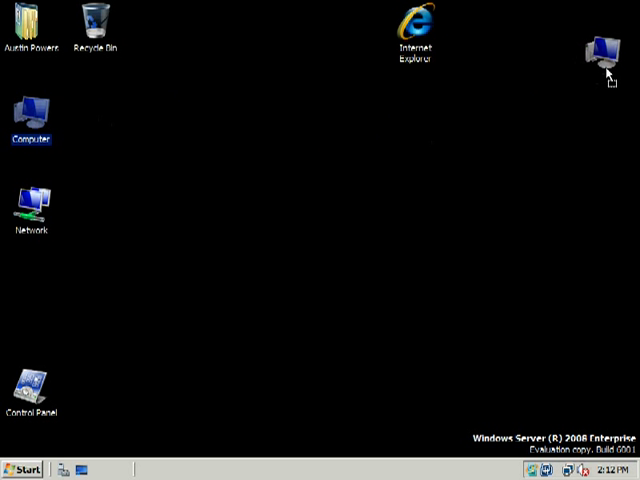
pyautogui.moveTo(30, 116); pyautogui.dragTo(602, 24)
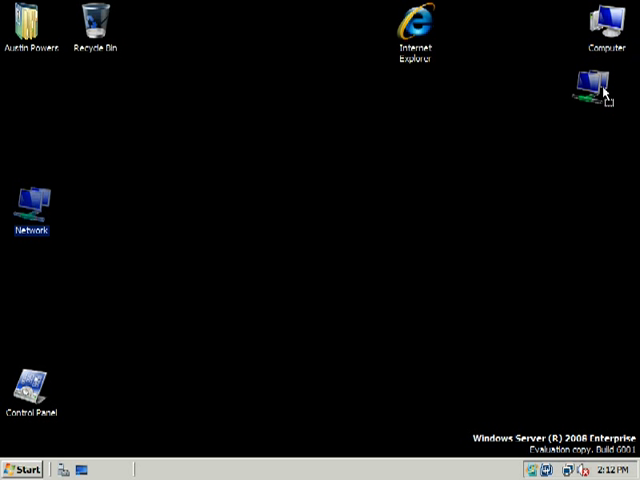
pyautogui.moveTo(32, 200); pyautogui.dragTo(604, 104)
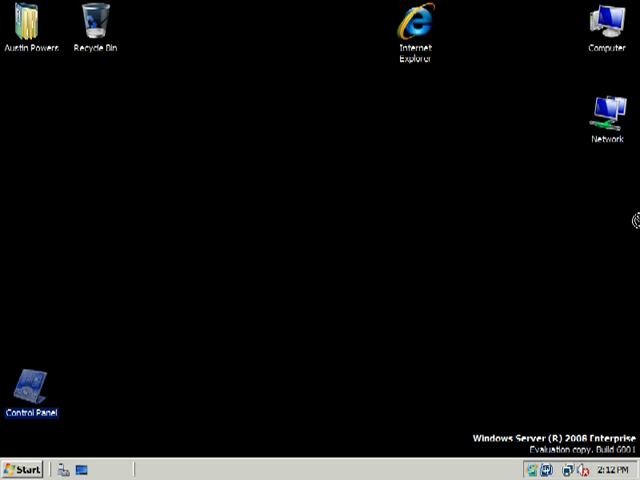
pyautogui.moveTo(32, 390); pyautogui.dragTo(604, 208)
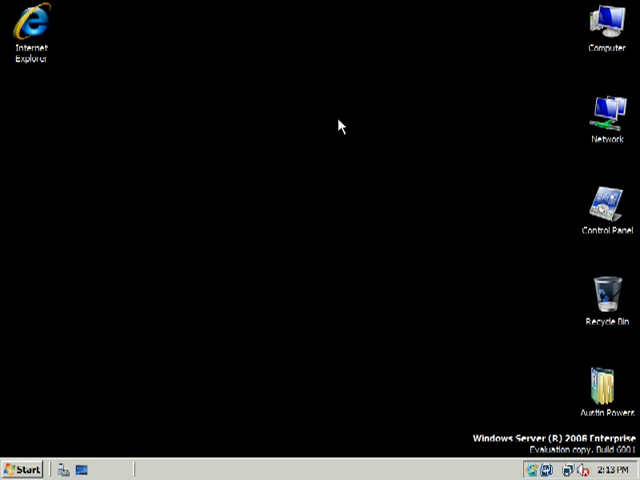
# Log off Austin Powers from the Start menu.
pyautogui.click(20, 470)
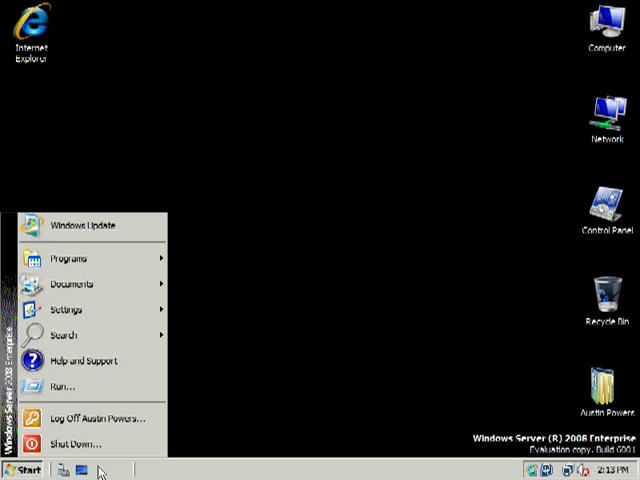
pyautogui.click(496, 272)
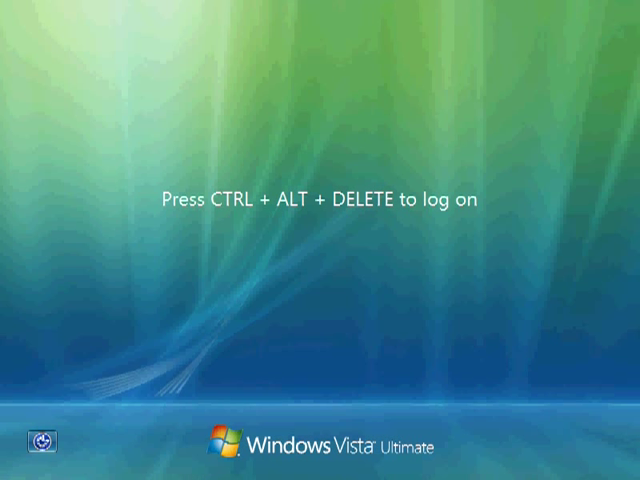
# Sign in at the Vista logon as PIRATES\AustinPowers with his password.
pyautogui.press('ctrl+alt+delete')
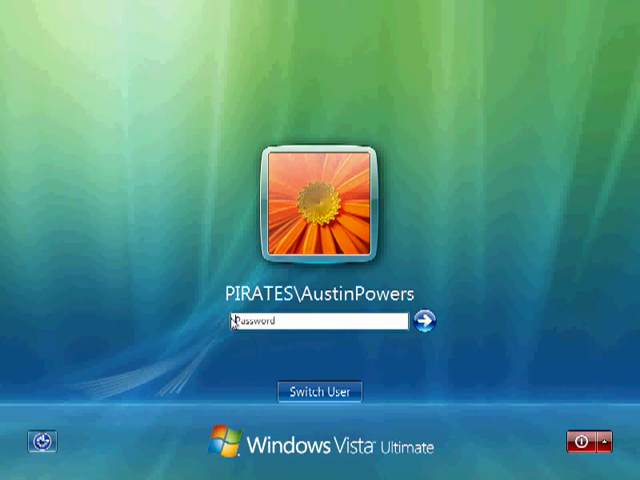
pyautogui.write('•')
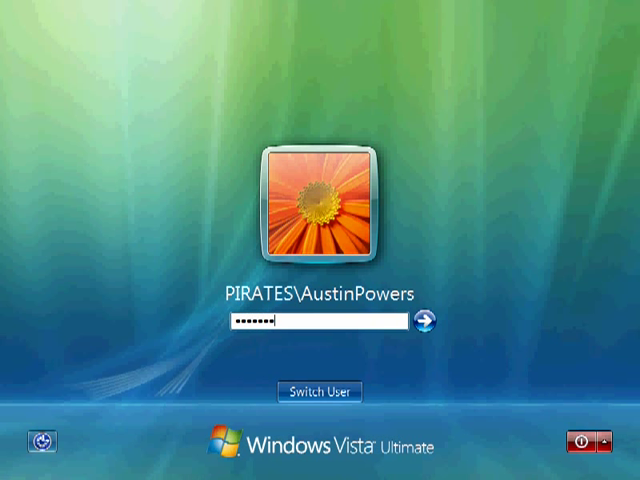
pyautogui.click(428, 320)
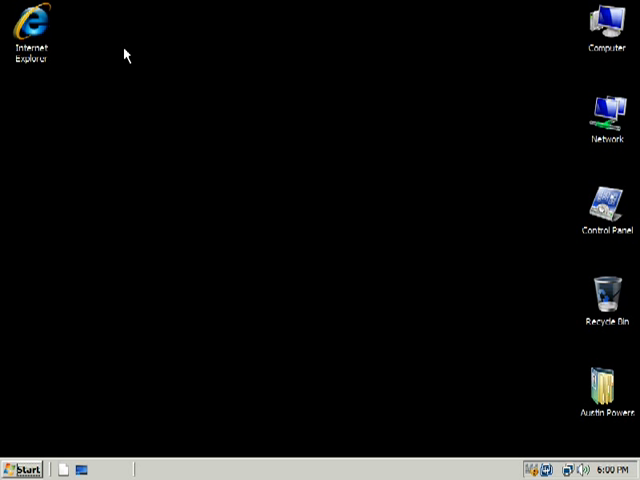
pyautogui.moveTo(404, 220)
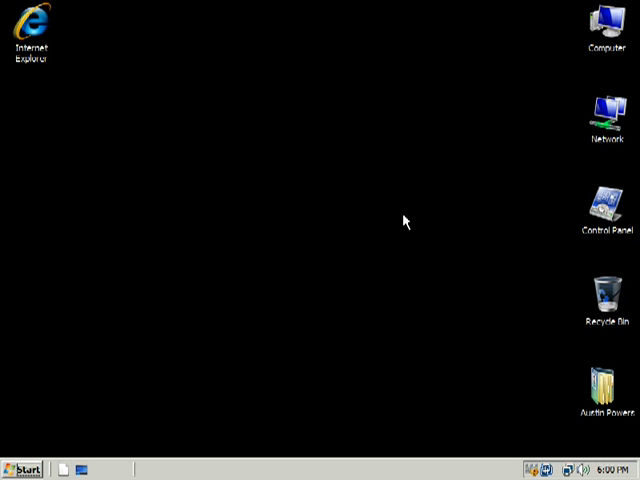
# Drag the icons into a left column and place Computer beside Internet Explorer at the top.
pyautogui.click(22, 468)
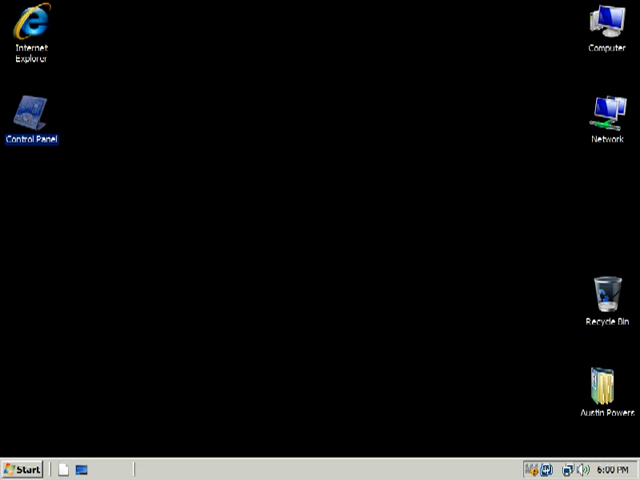
pyautogui.moveTo(608, 300); pyautogui.dragTo(32, 208)
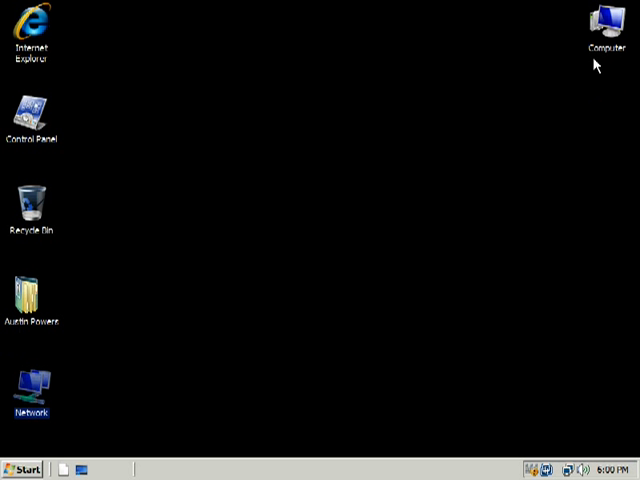
pyautogui.moveTo(608, 20); pyautogui.dragTo(96, 30)
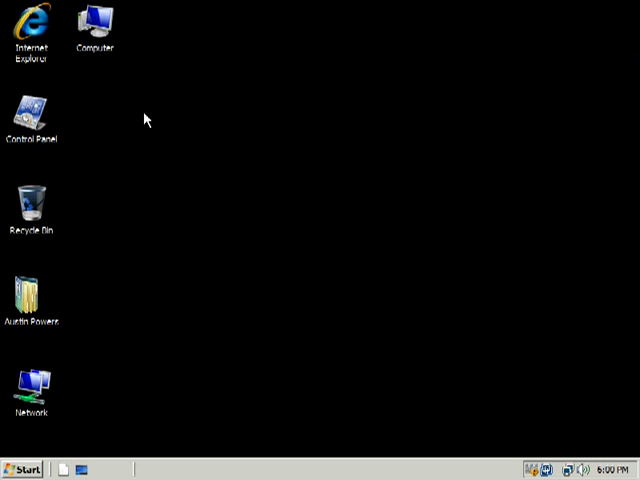
pyautogui.click(18, 468)
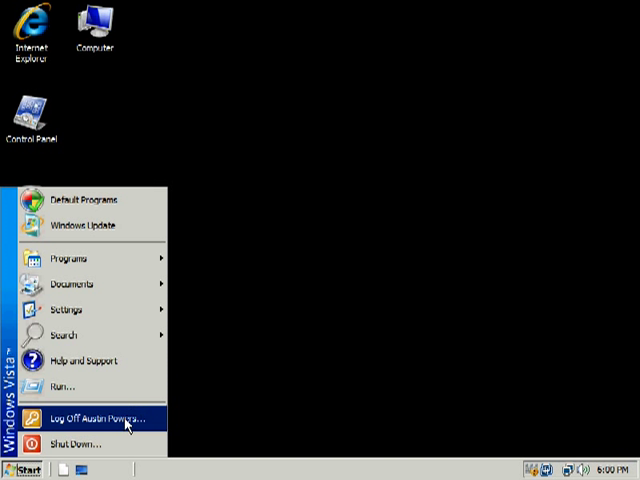
# Log off the Austin Powers account from the Vista desktop.
pyautogui.click(92, 418)
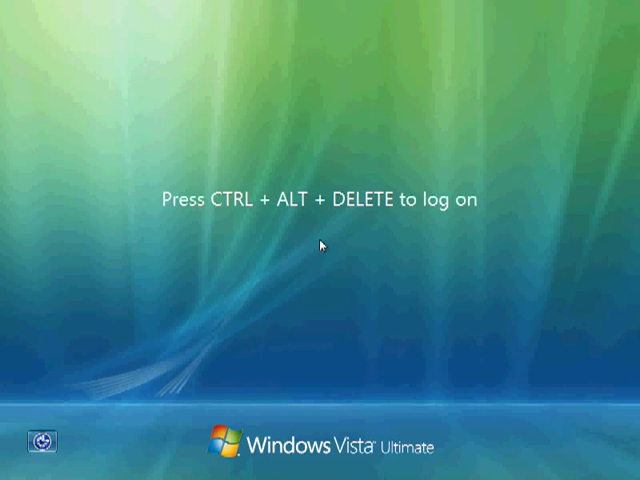
# Sign in as PIRATES\AustinPowers on Server 2008 and reach the black desktop with left-column icons.
pyautogui.press('ctrl+alt+delete')
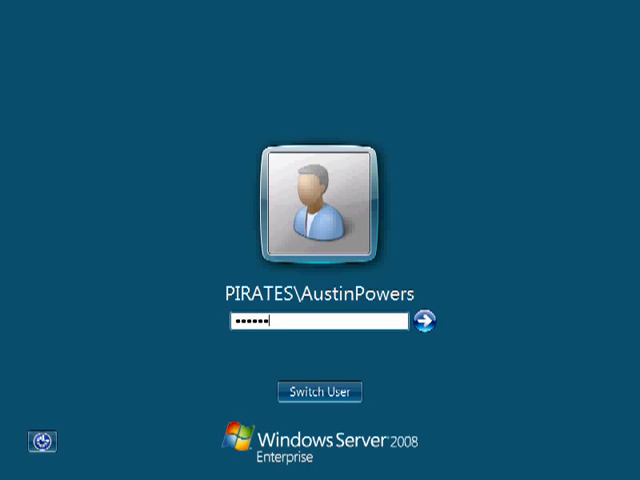
pyautogui.click(424, 320)
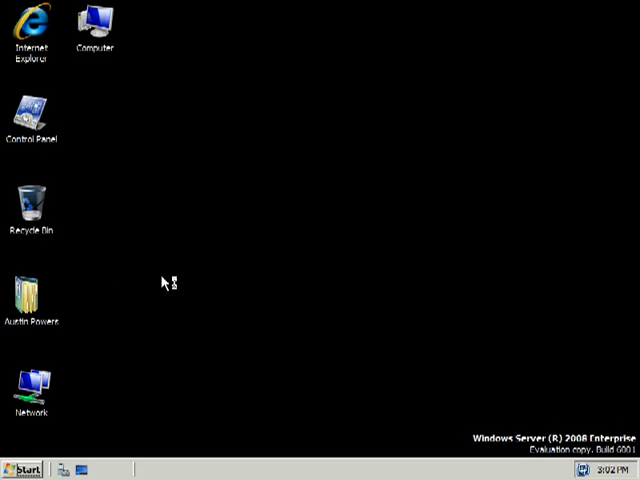
pyautogui.moveTo(294, 278)
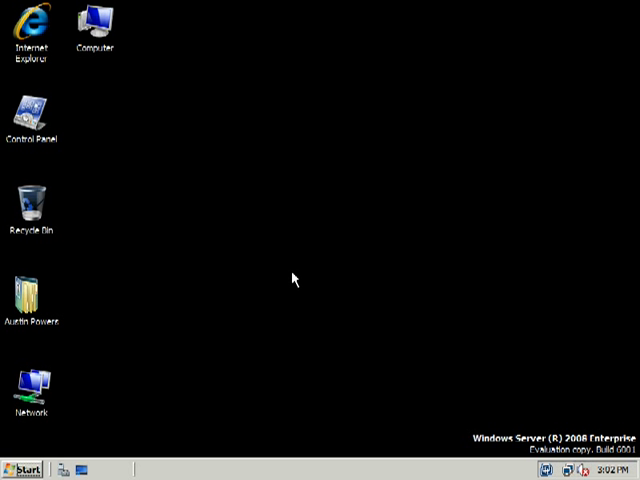